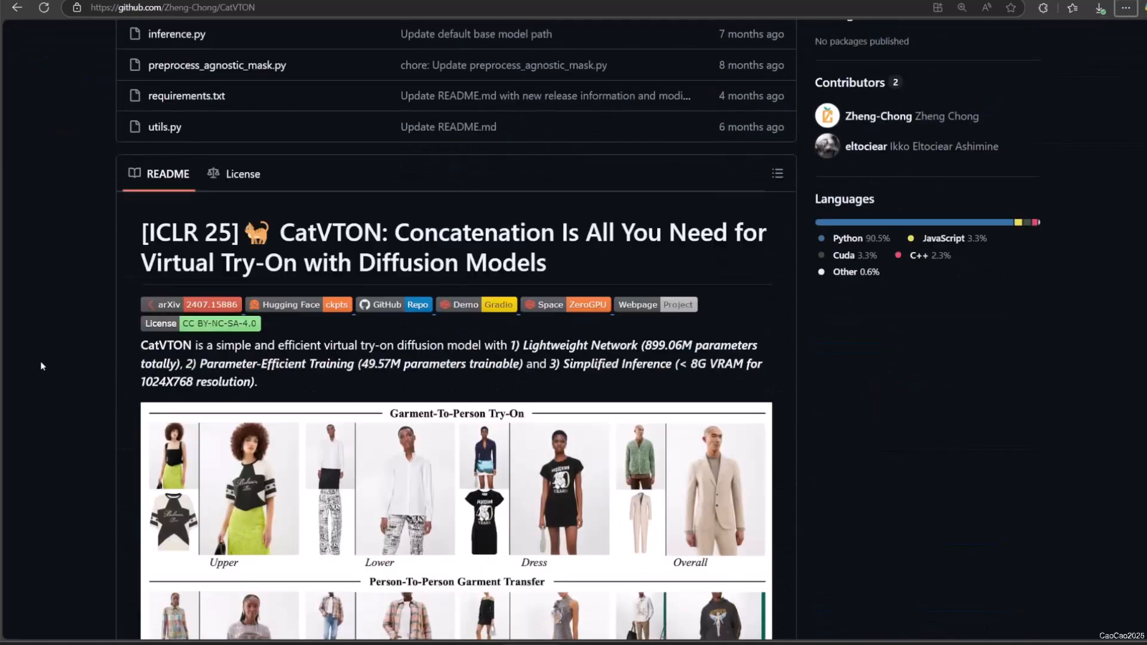
# Search Custom Nodes Manager for 'ATV', check the GitHub page, and install ComfyUI_CatVTON_Wrapper
pyautogui.scroll(-3)
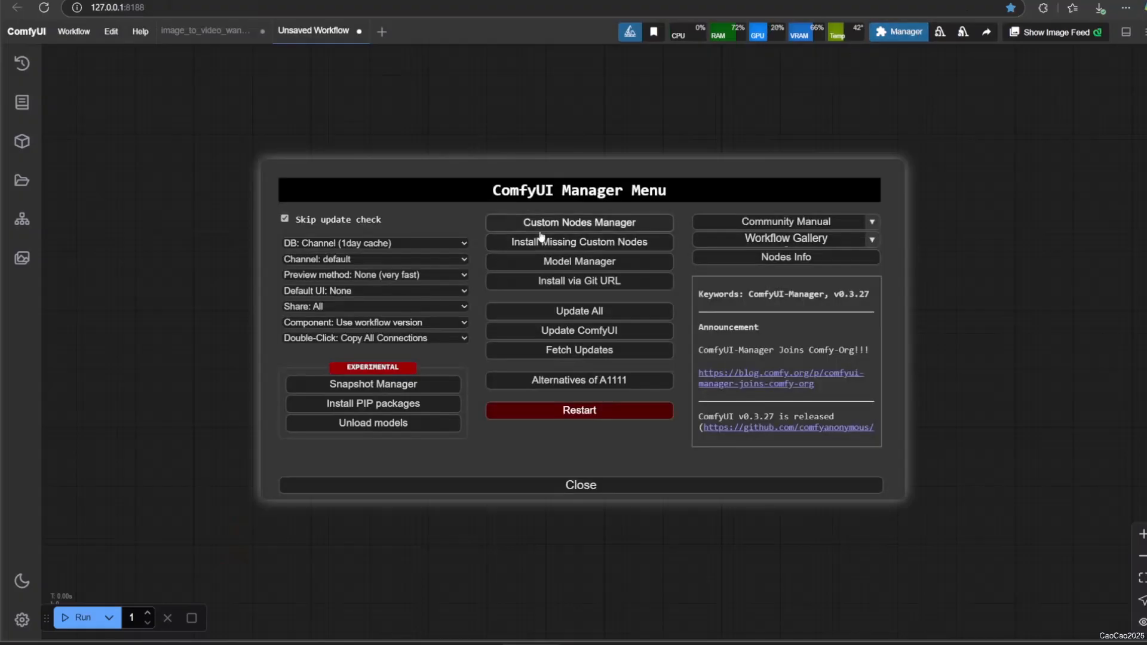
pyautogui.click(579, 222)
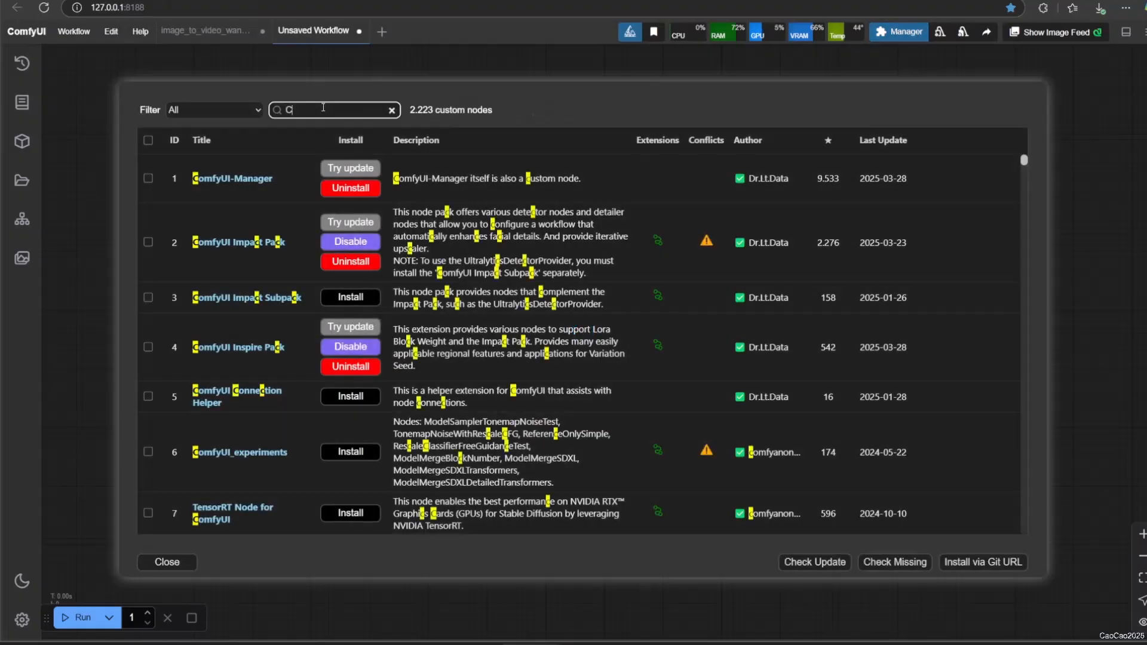
pyautogui.write('ATV')
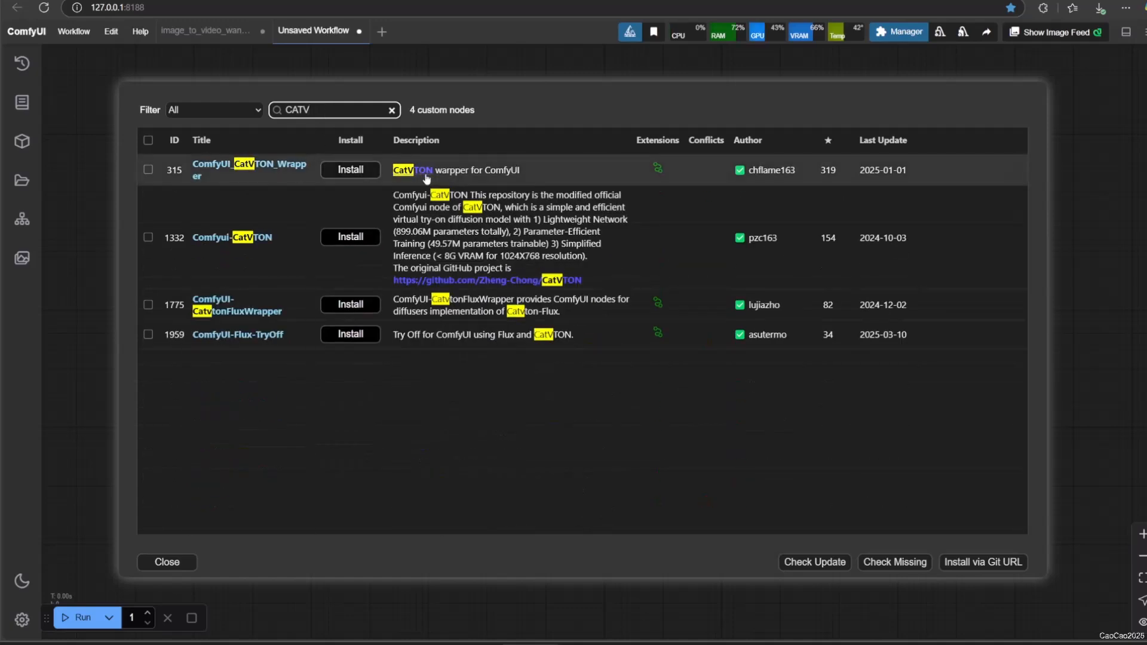
pyautogui.click(242, 170)
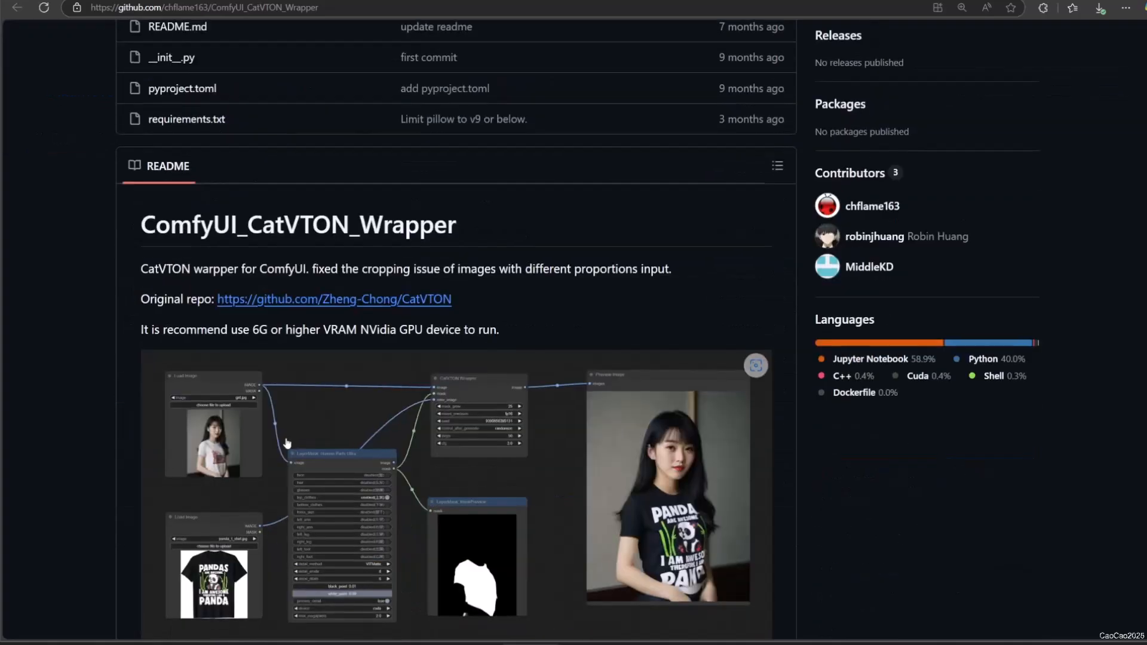
pyautogui.scroll(-3)
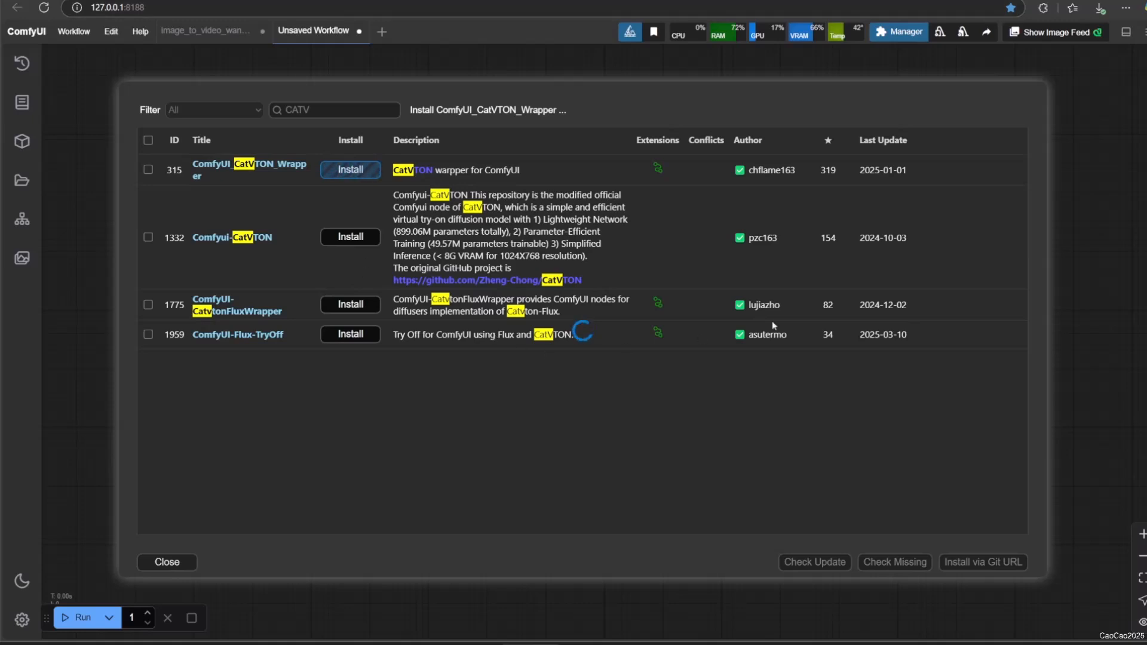
pyautogui.click(350, 169)
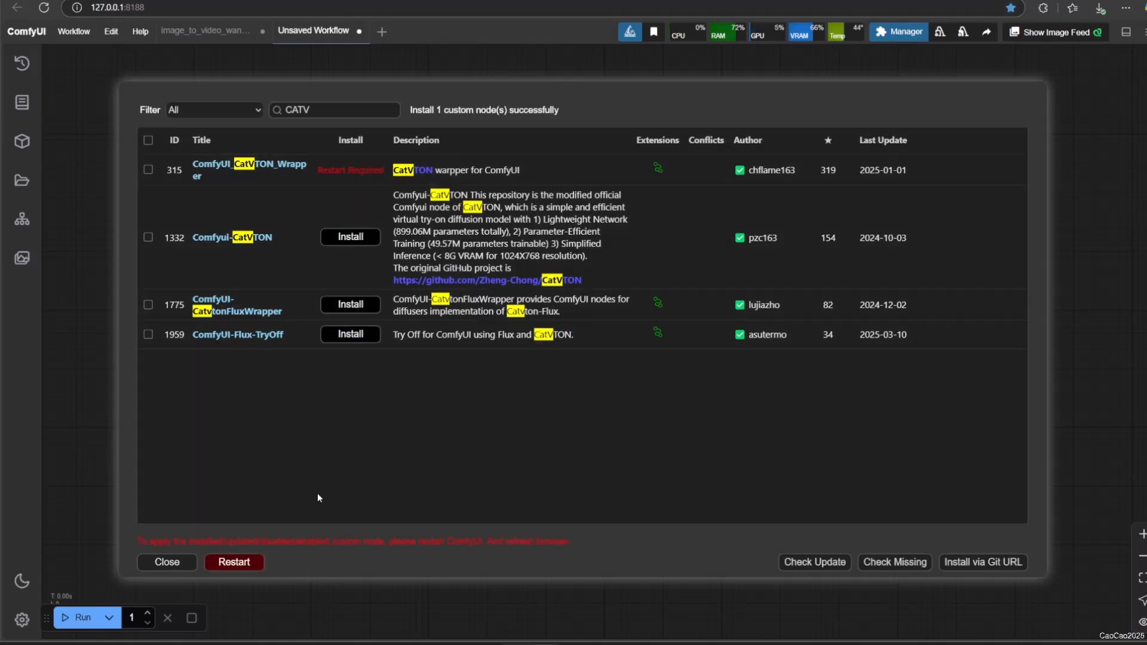
# Open the README's Google Drive CatVTON folder and download all model folders as a zip
pyautogui.click(234, 562)
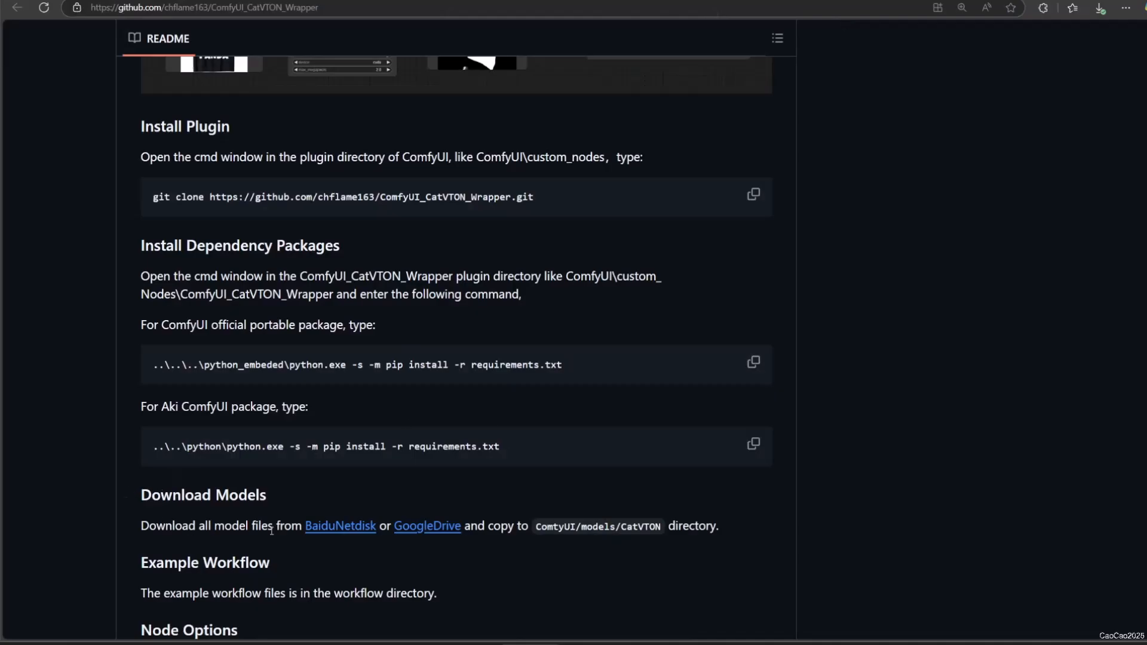
pyautogui.moveTo(420, 537)
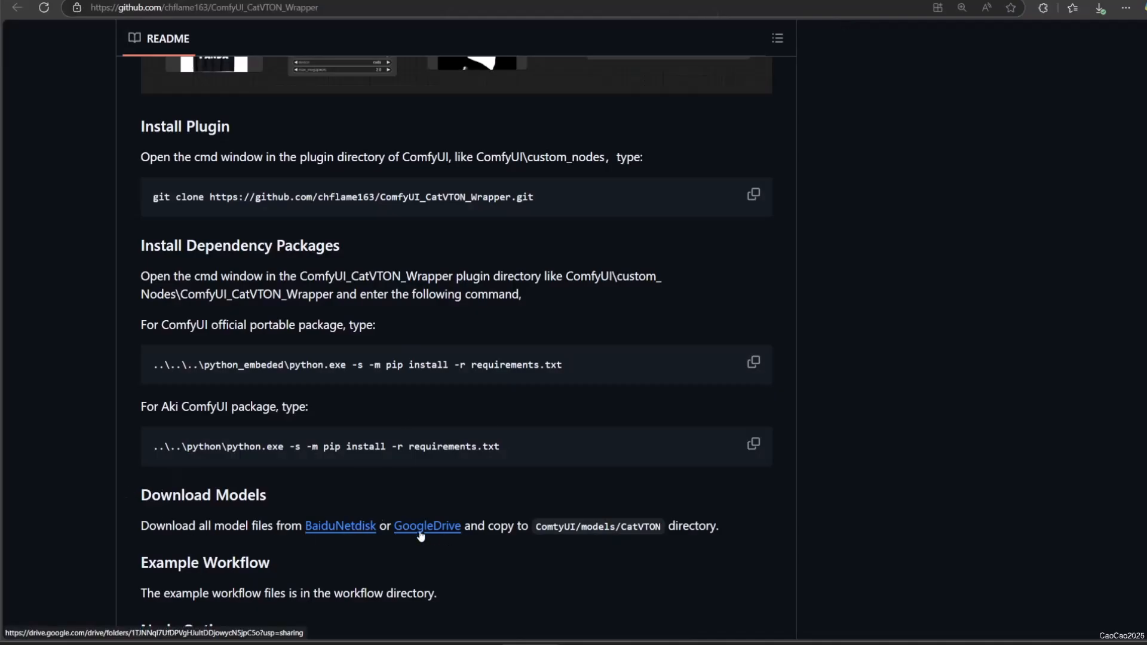
pyautogui.click(427, 526)
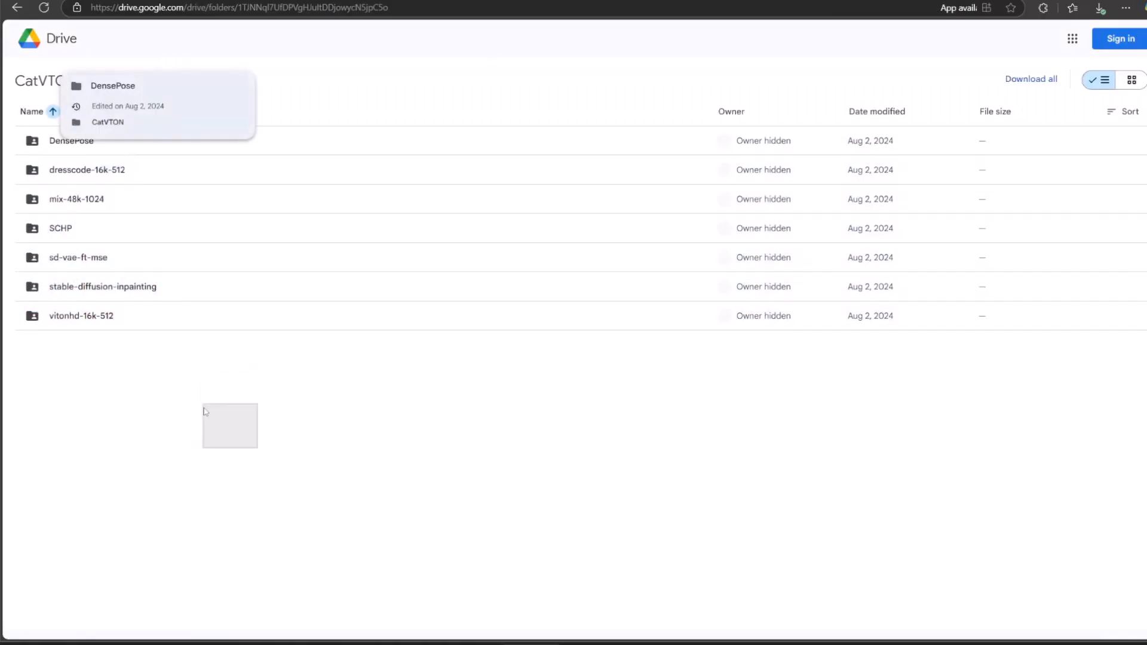
pyautogui.moveTo(18, 66)
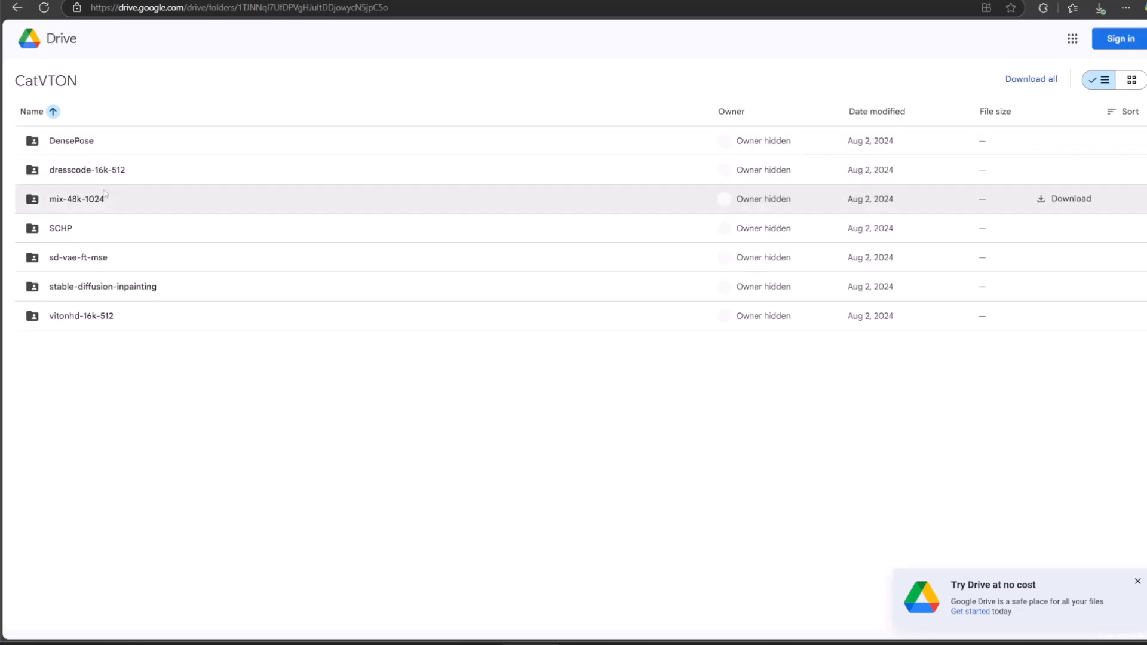
pyautogui.moveTo(246, 334)
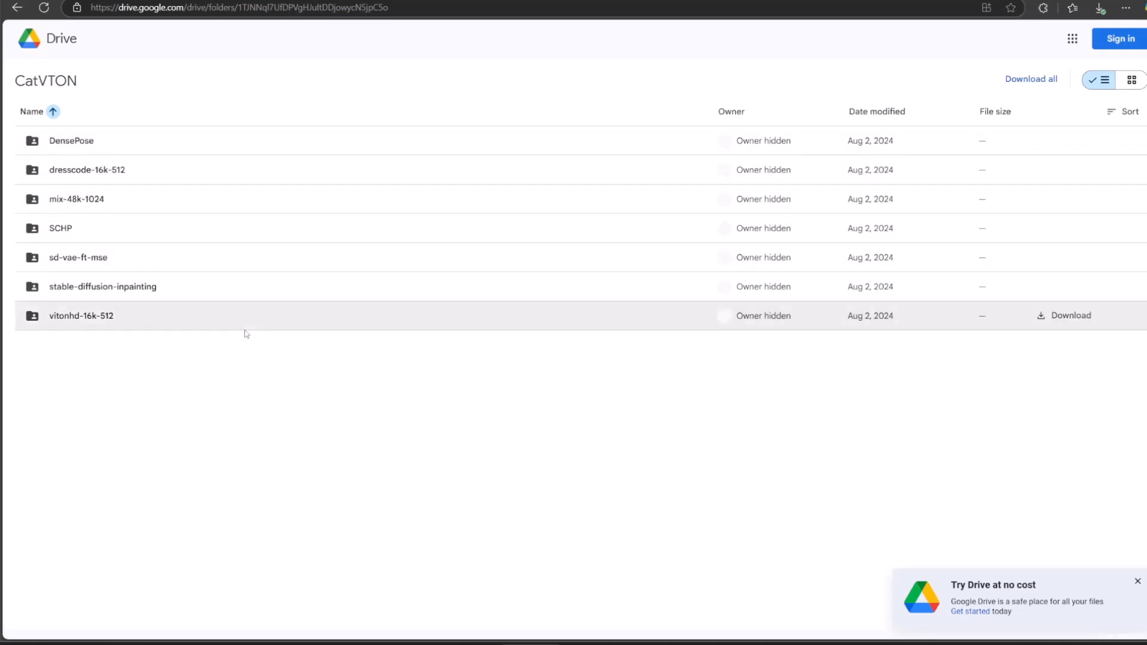
pyautogui.click(71, 141)
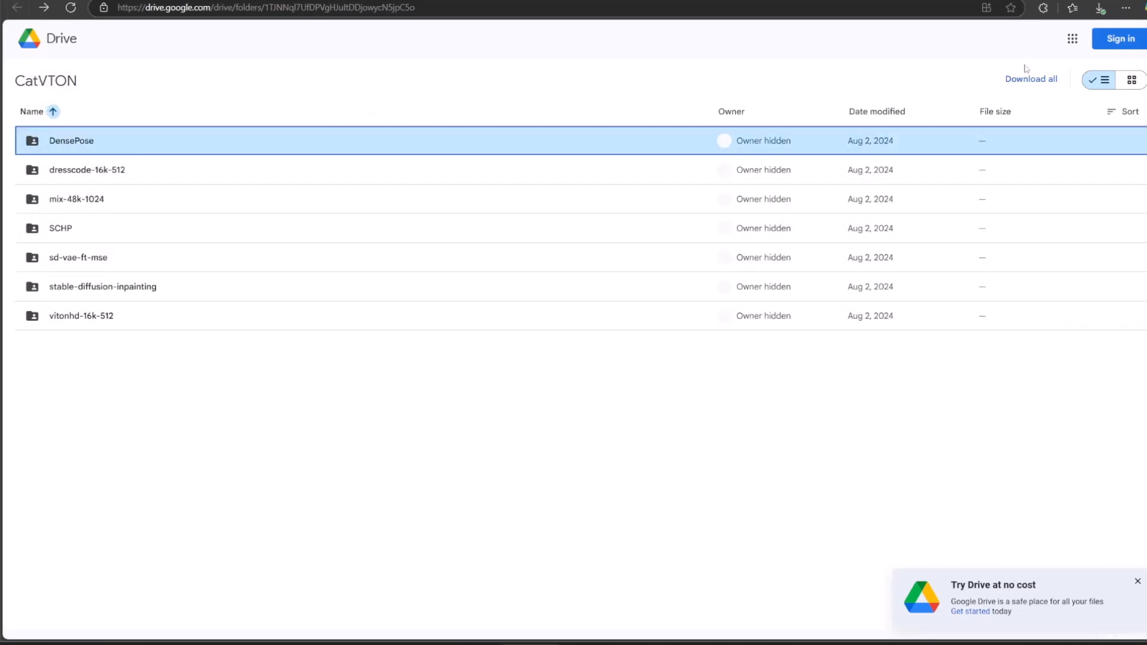
pyautogui.click(1031, 79)
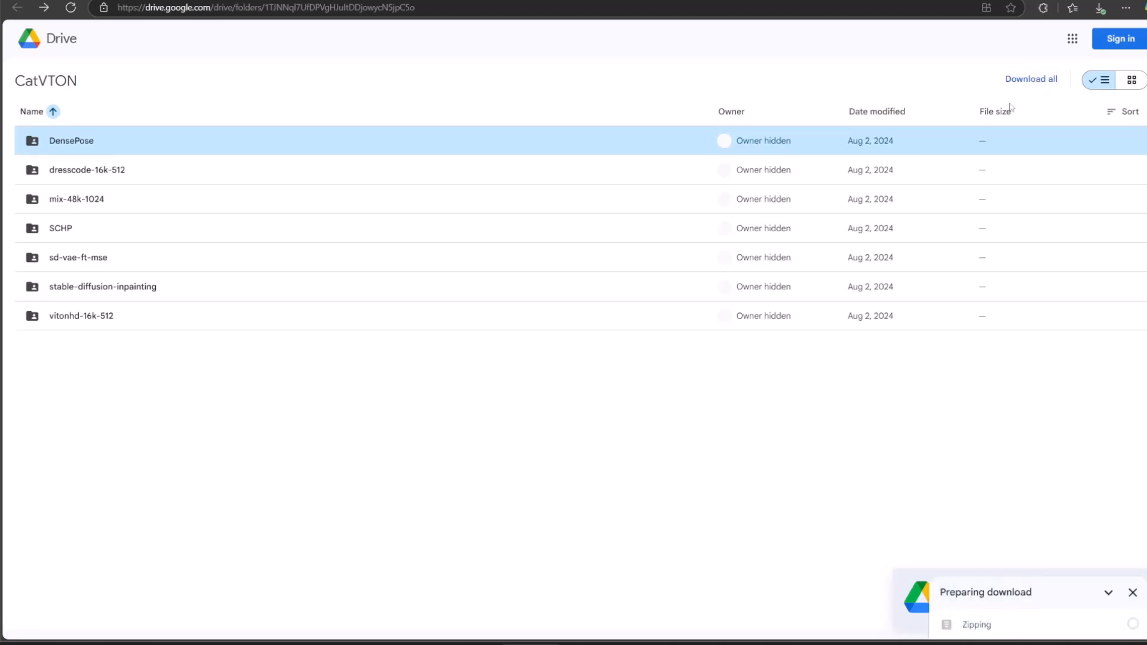
pyautogui.moveTo(875, 340)
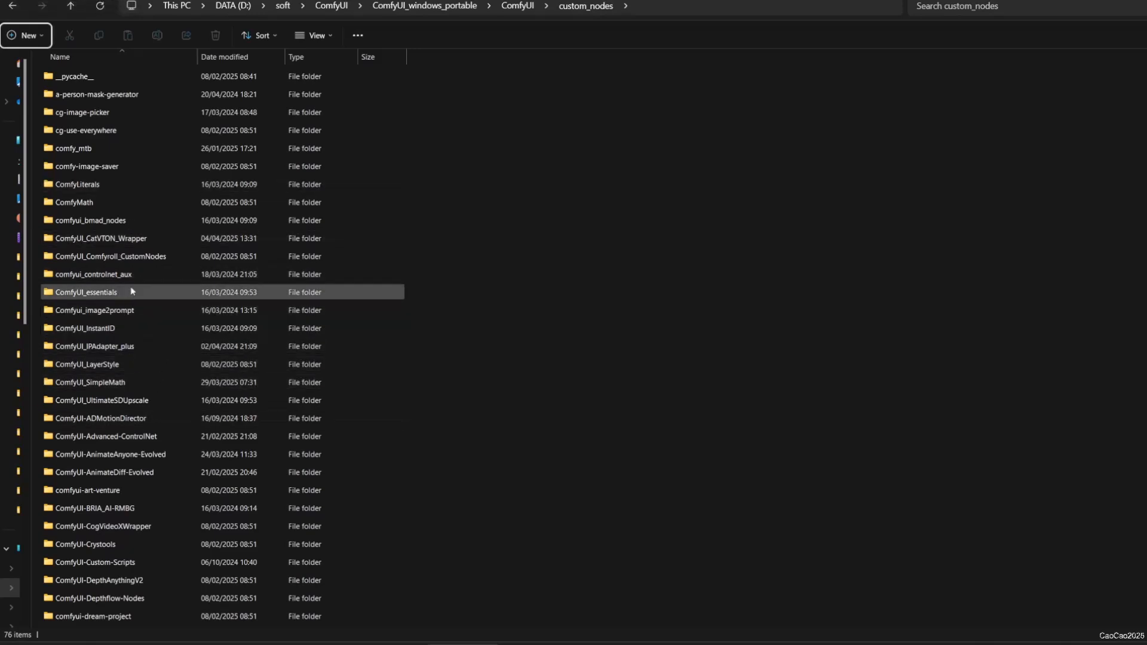
# Run the portable pip install of requirements.txt from cmd inside the ComfyUI_CatVTON_Wrapper folder
pyautogui.doubleClick(104, 238)
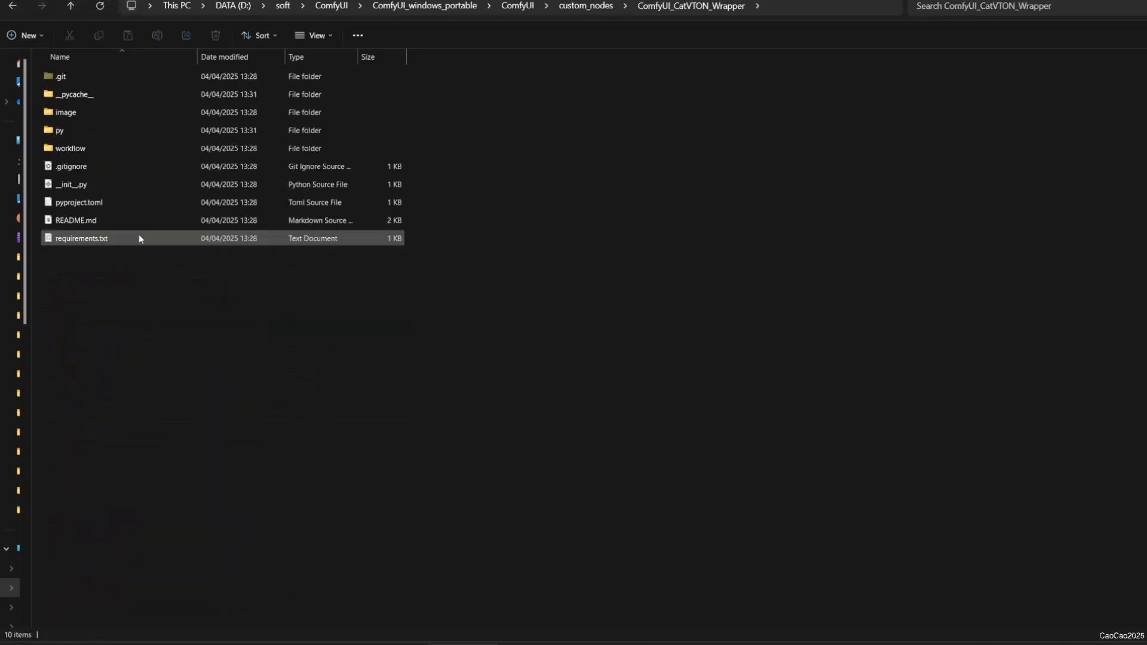
pyautogui.click(168, 290)
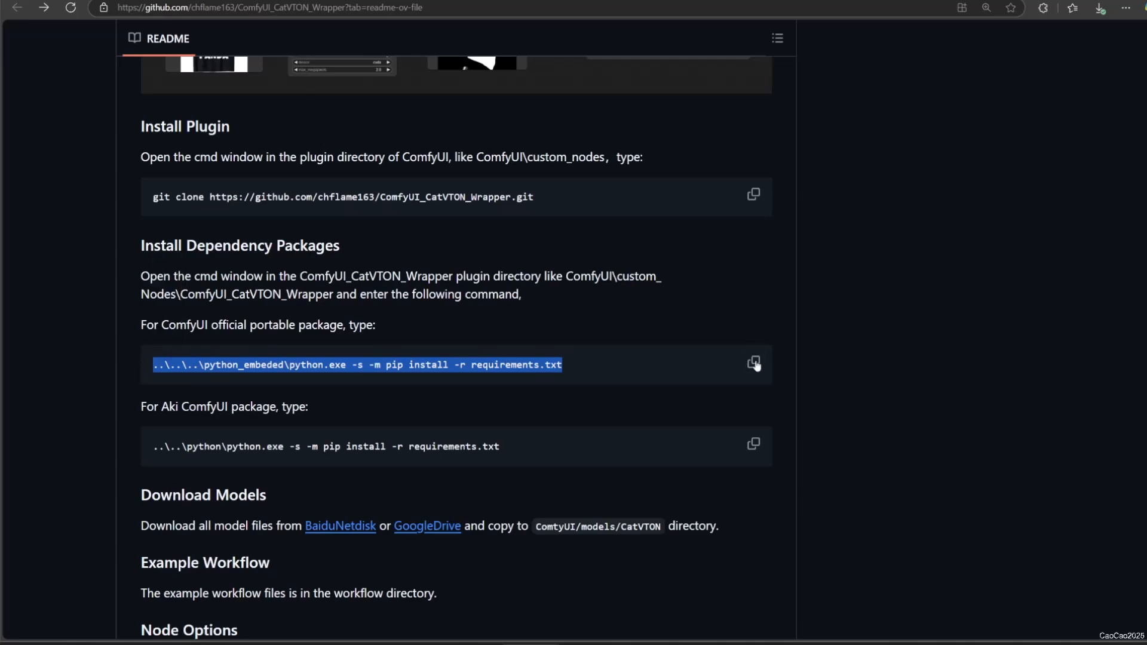
pyautogui.click(754, 364)
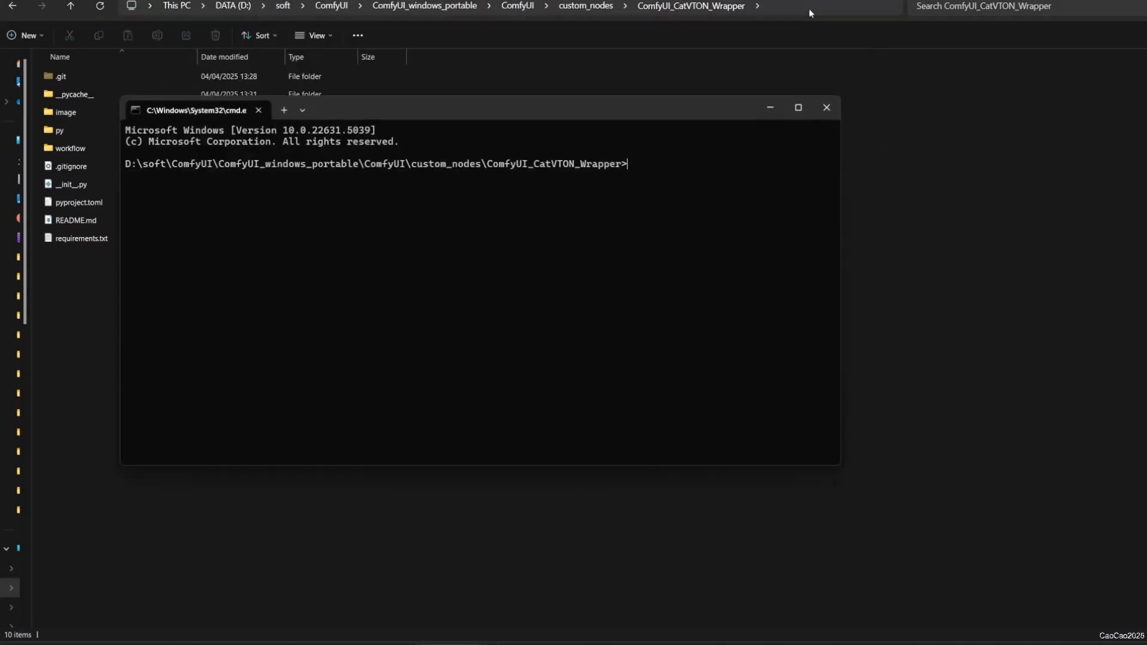
pyautogui.write('..\\..\\..\\python_embeded\\python.exe -s -m pip install -r requirements.txt')
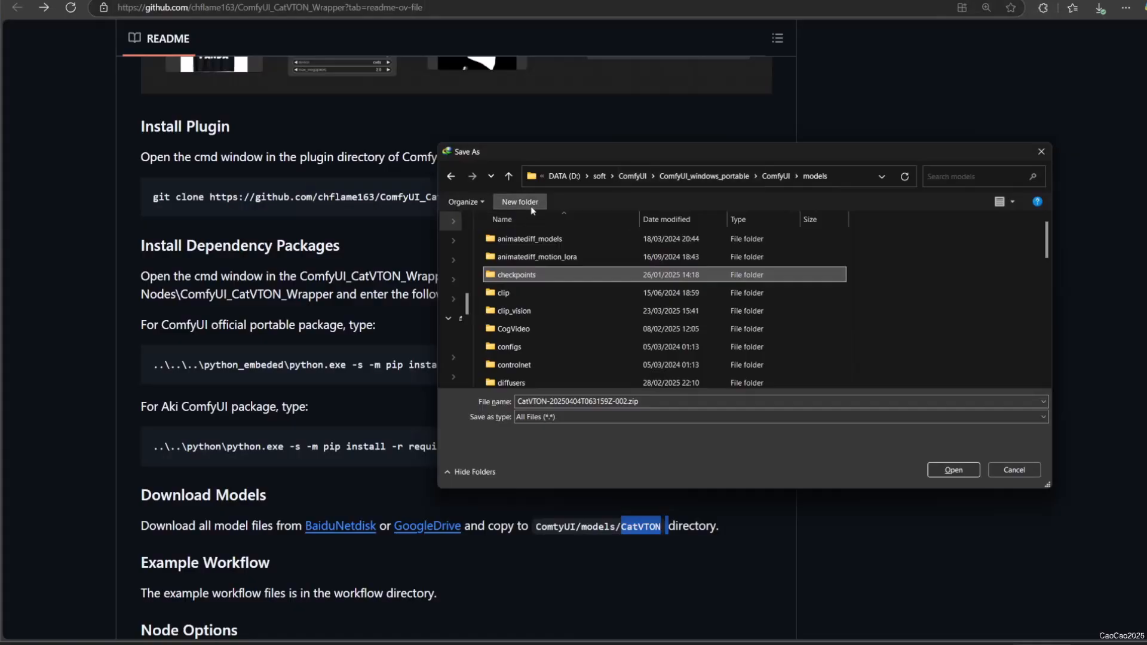
# Save the model zips into a new models\CatVTON folder and extract the first archive
pyautogui.click(519, 201)
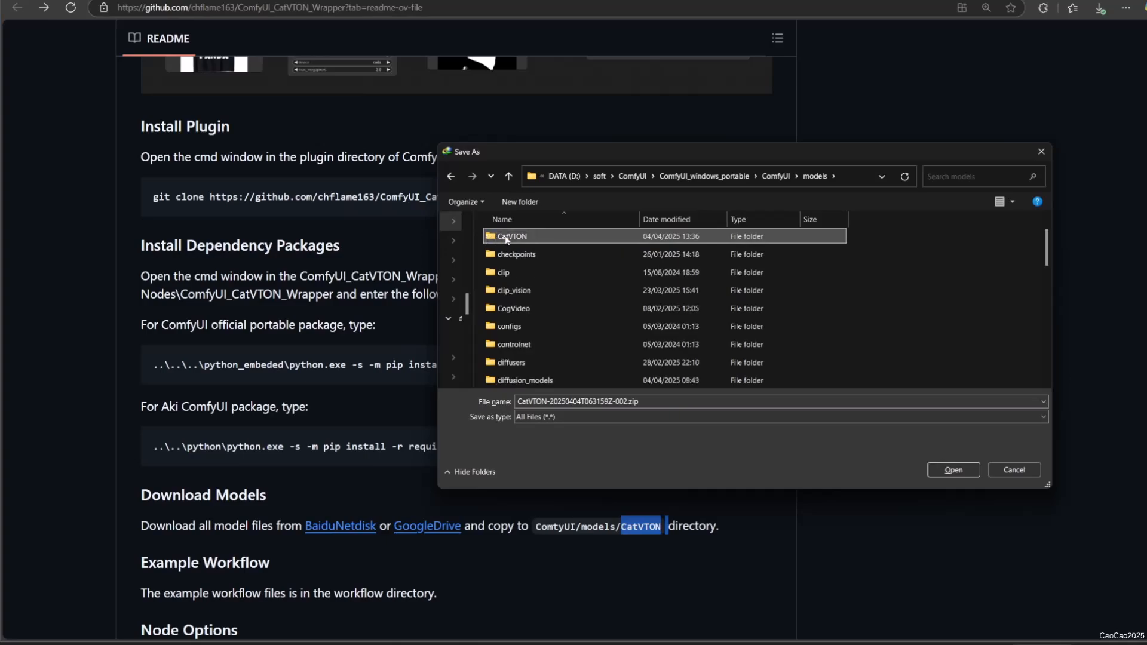
pyautogui.doubleClick(512, 236)
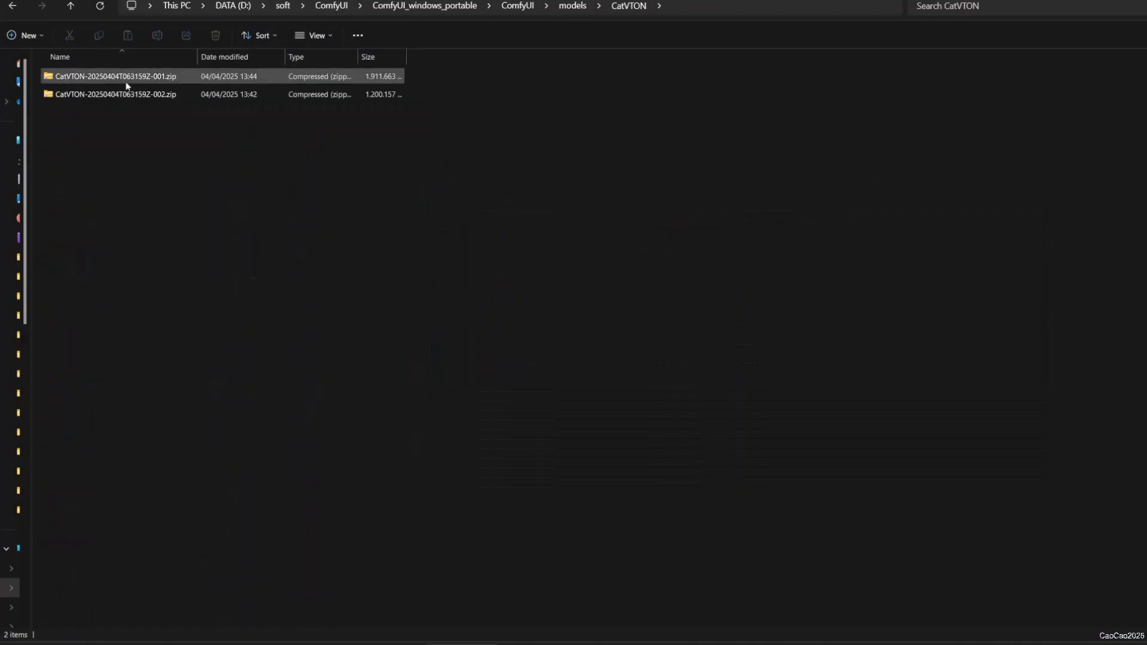
pyautogui.doubleClick(113, 76)
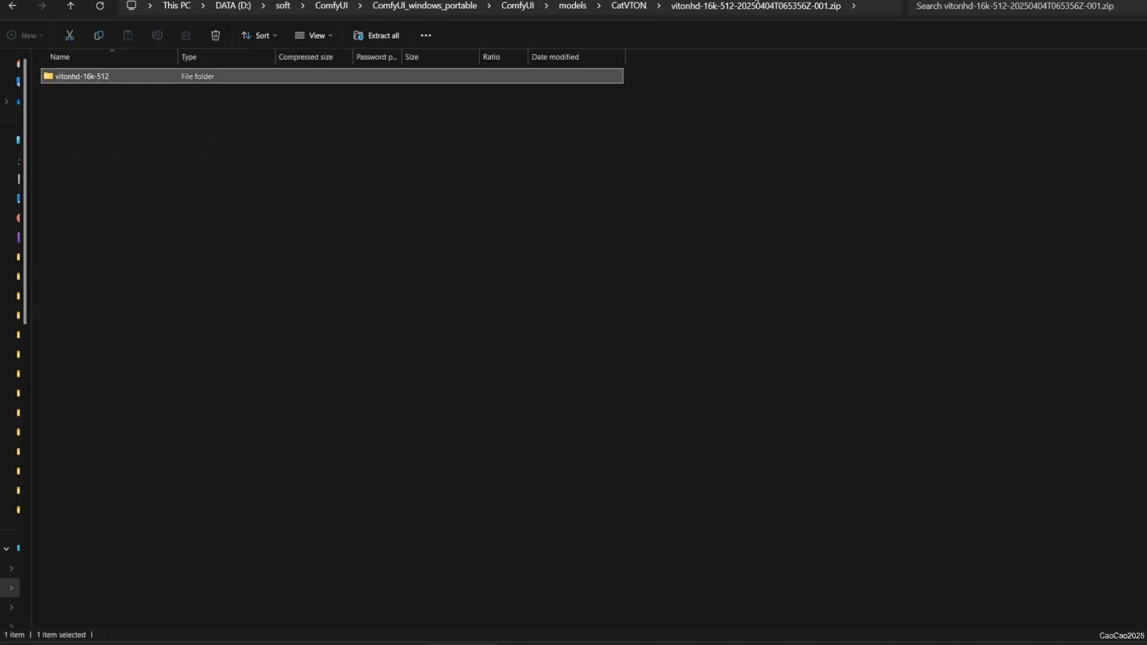
pyautogui.click(629, 5)
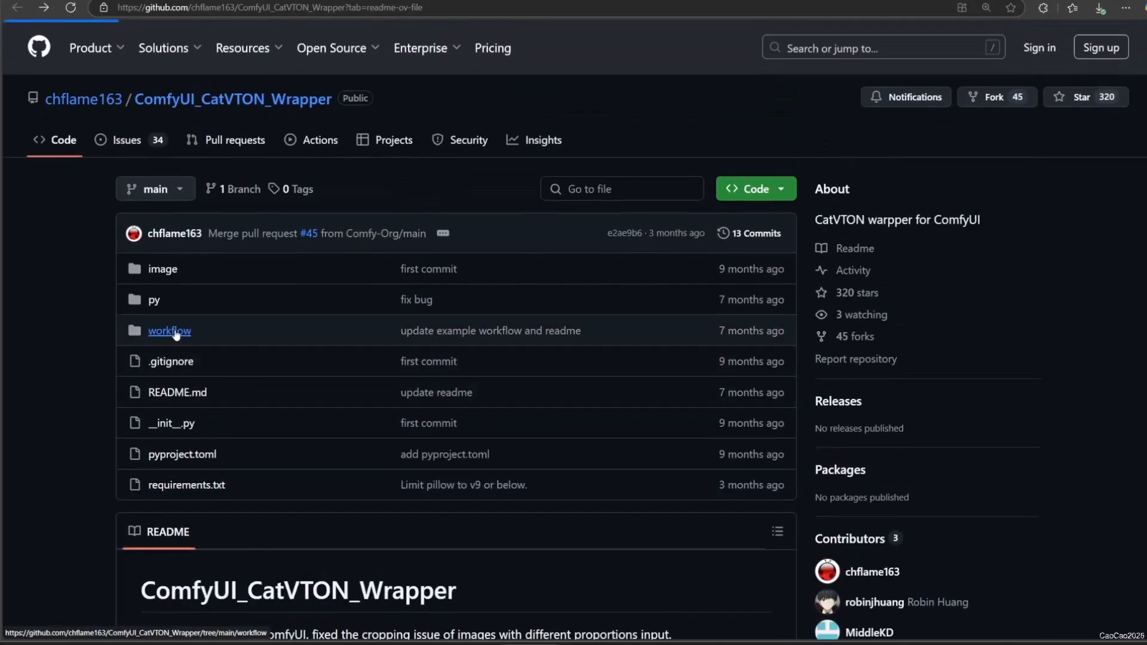
# Open the repository's workflow folder to reach catvton_example.json
pyautogui.click(169, 331)
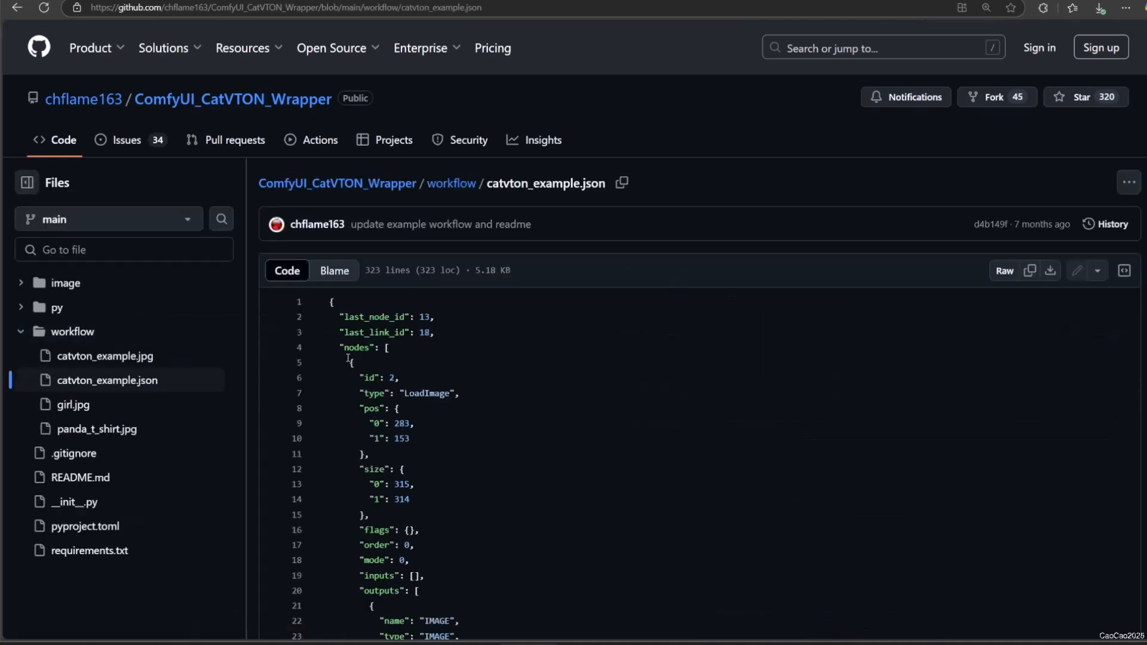
pyautogui.moveTo(1051, 271)
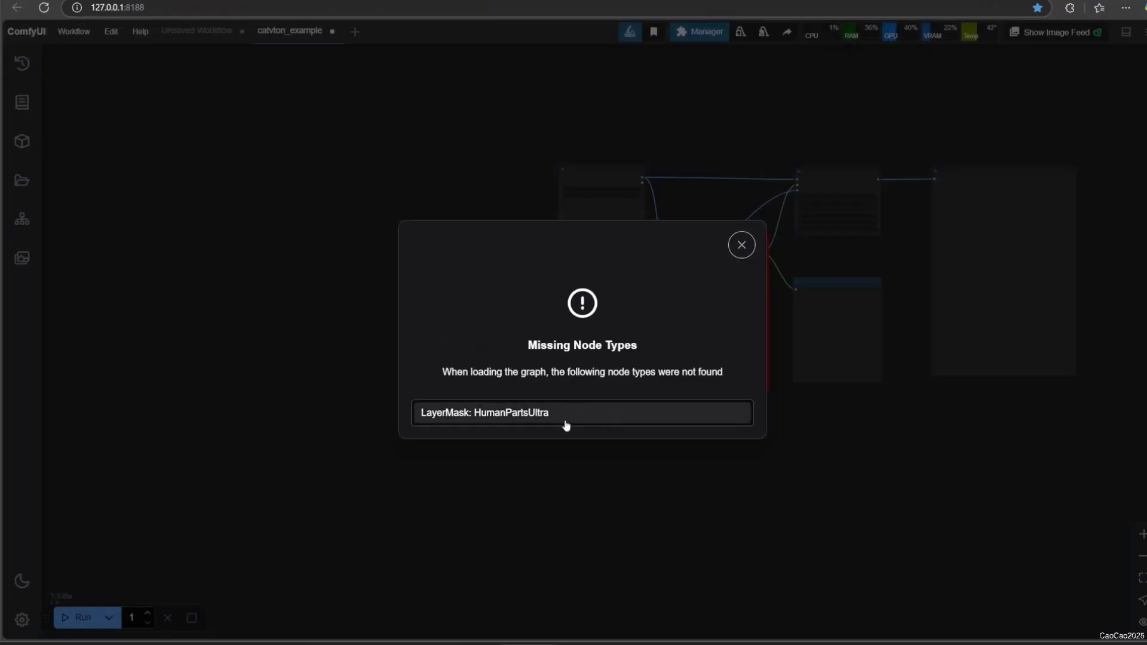
pyautogui.moveTo(503, 417)
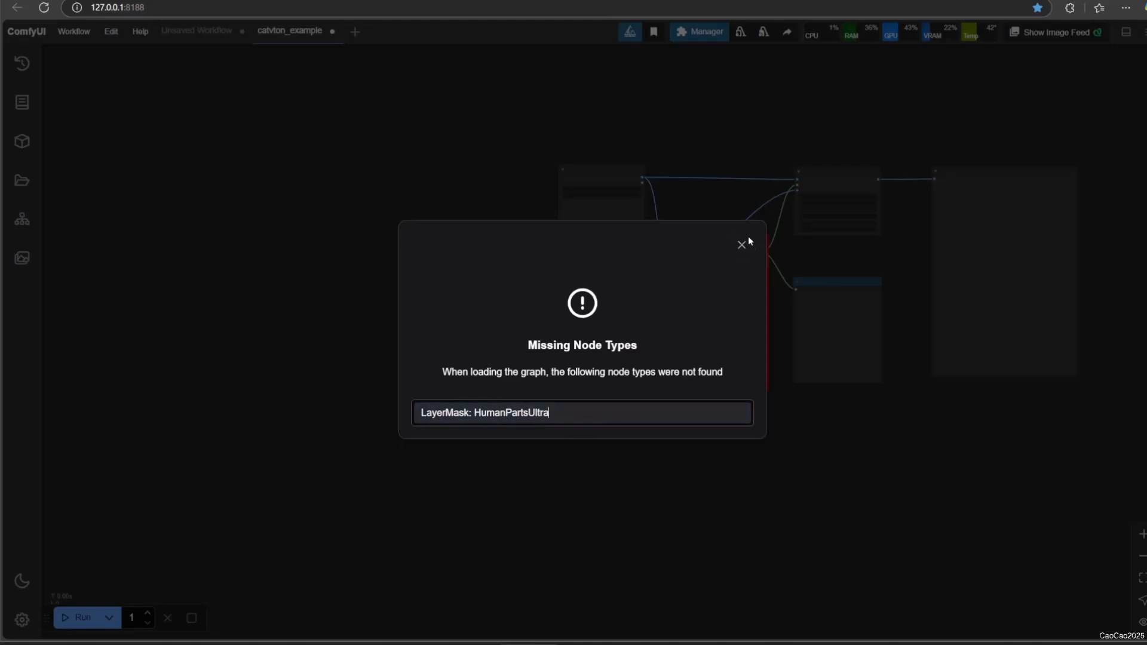
# Close the Missing Node Types warning about LayerMask: HumanPartsUltra
pyautogui.click(741, 245)
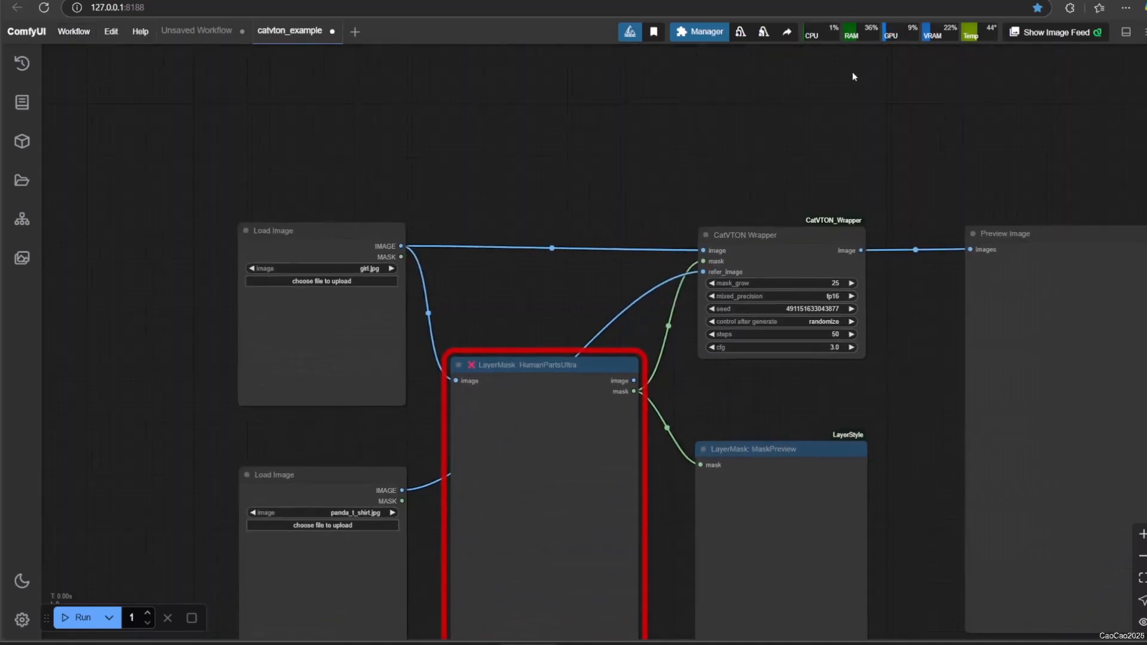
# List the workflow's missing custom nodes in the Manager, including ComfyUI_LayerStyle_Advance
pyautogui.click(699, 31)
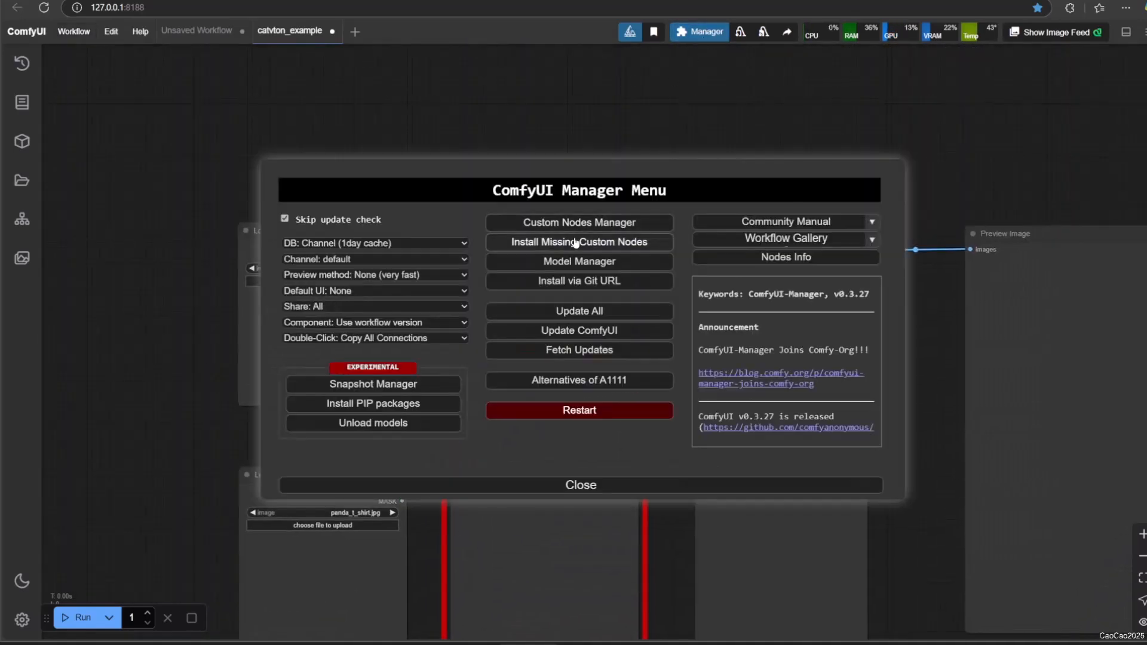
pyautogui.click(579, 242)
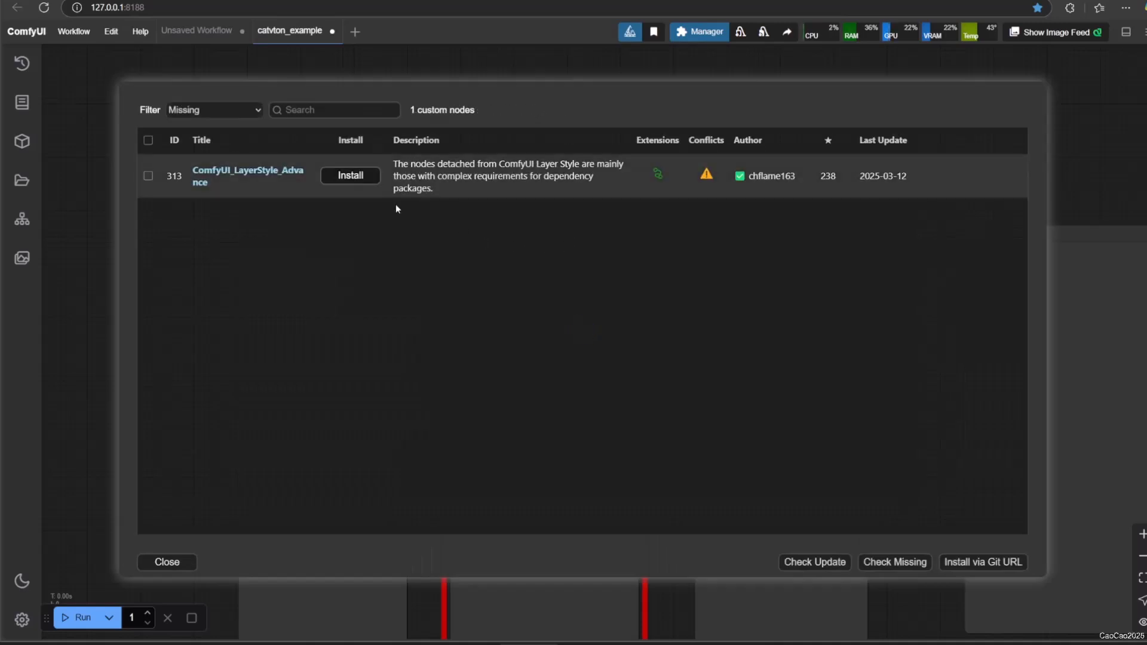
pyautogui.moveTo(705, 187)
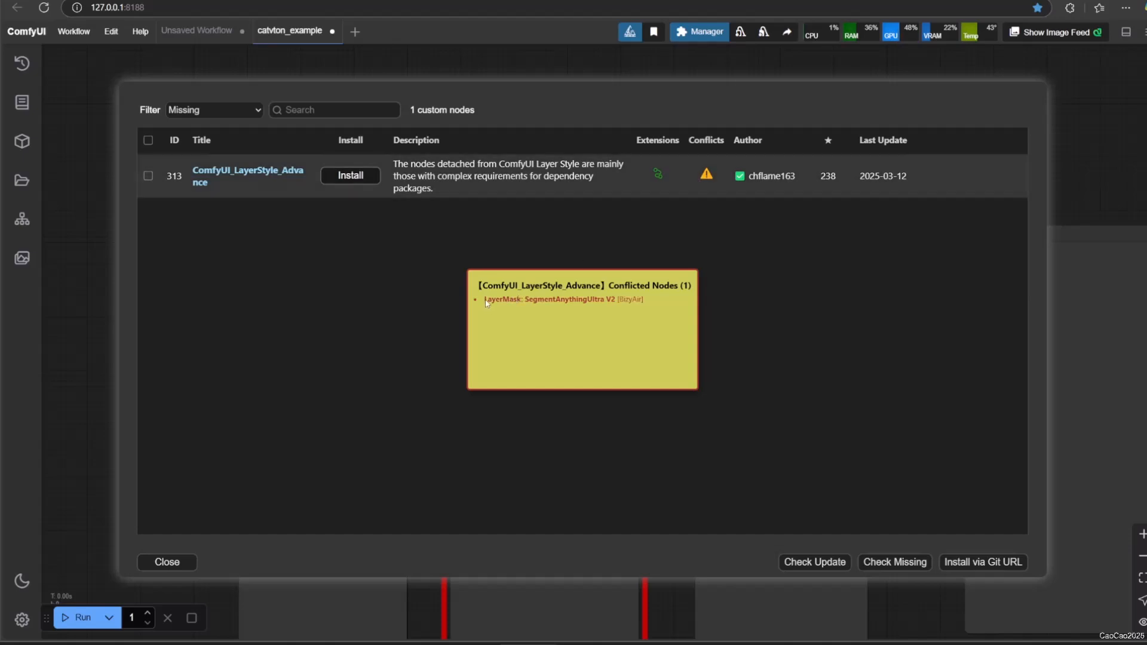
pyautogui.moveTo(686, 310)
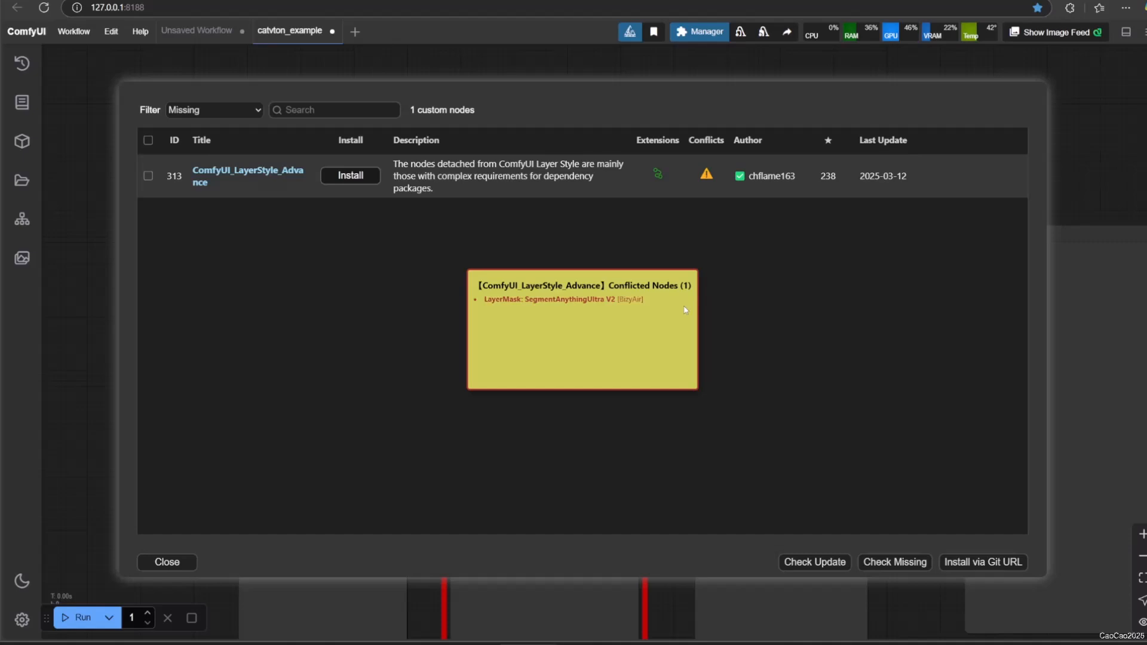
pyautogui.moveTo(652, 309)
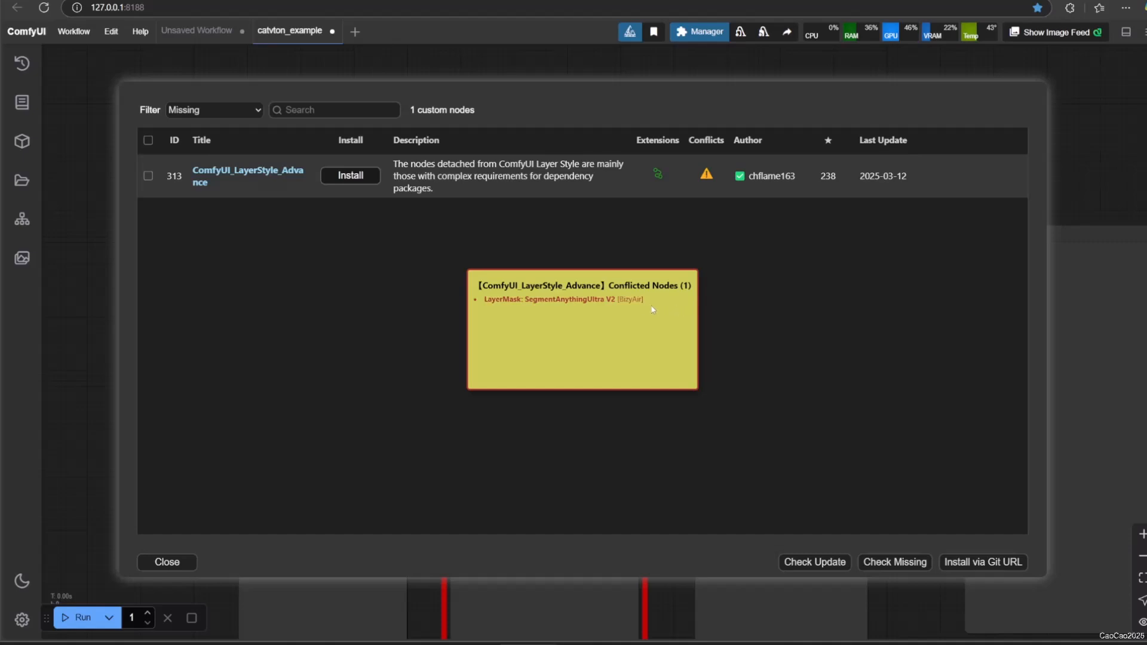
# Close the missing nodes list and add a Set node from node search
pyautogui.click(166, 563)
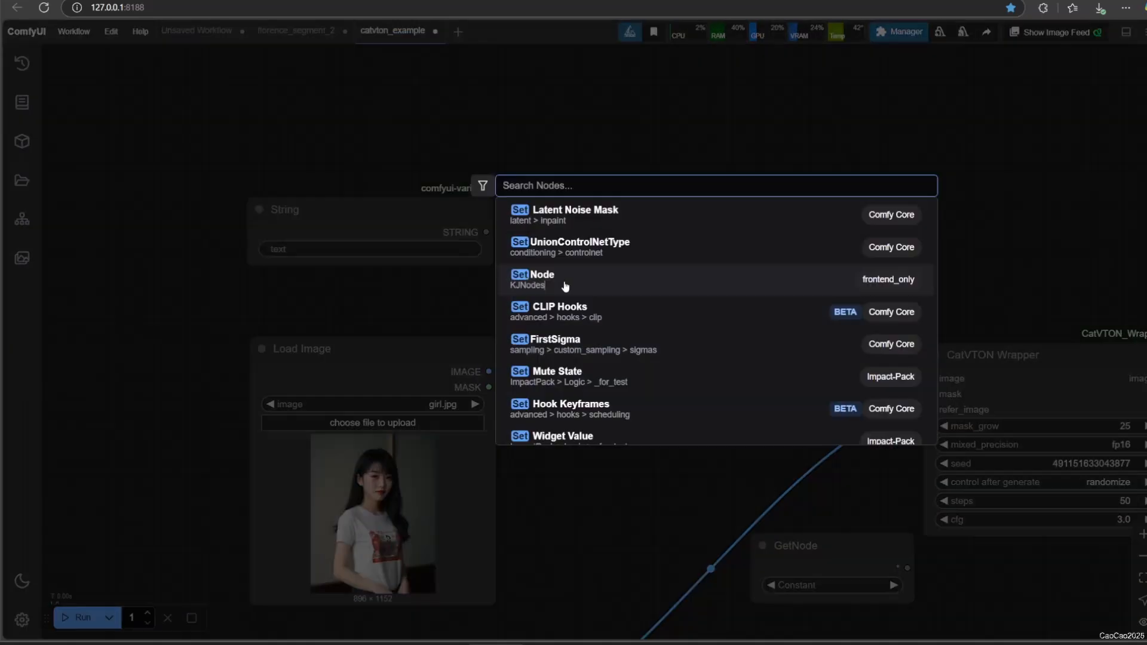
pyautogui.click(538, 281)
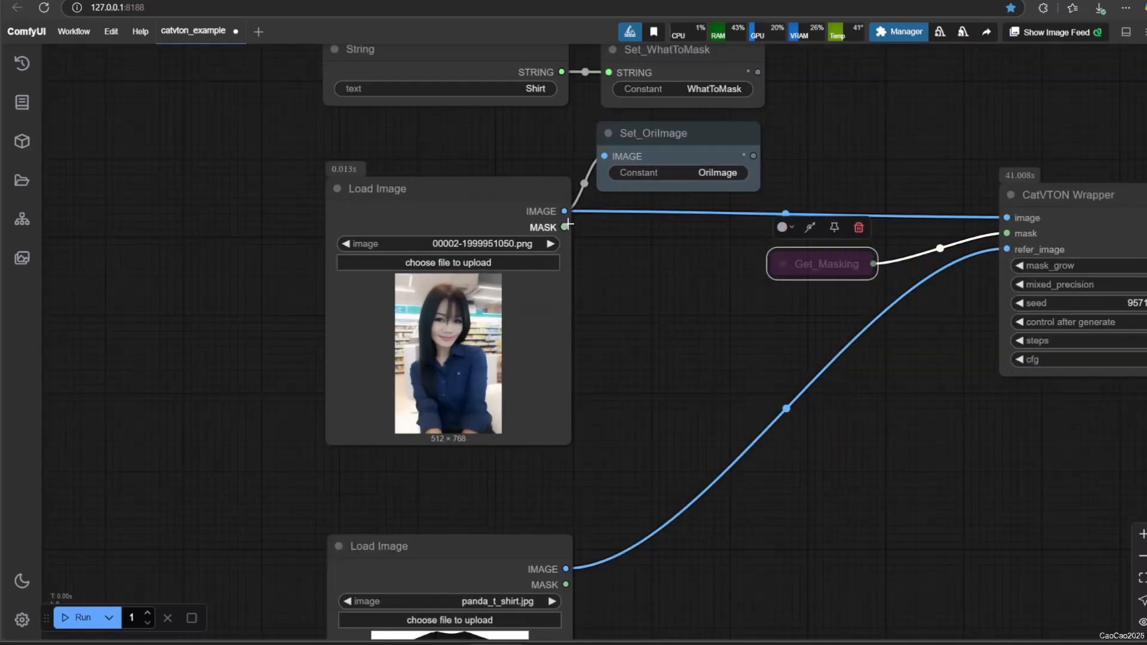
# Wire the Load Image MASK output into the CatVTON Wrapper mask and open MaskEditor
pyautogui.moveTo(564, 227); pyautogui.dragTo(1005, 233)
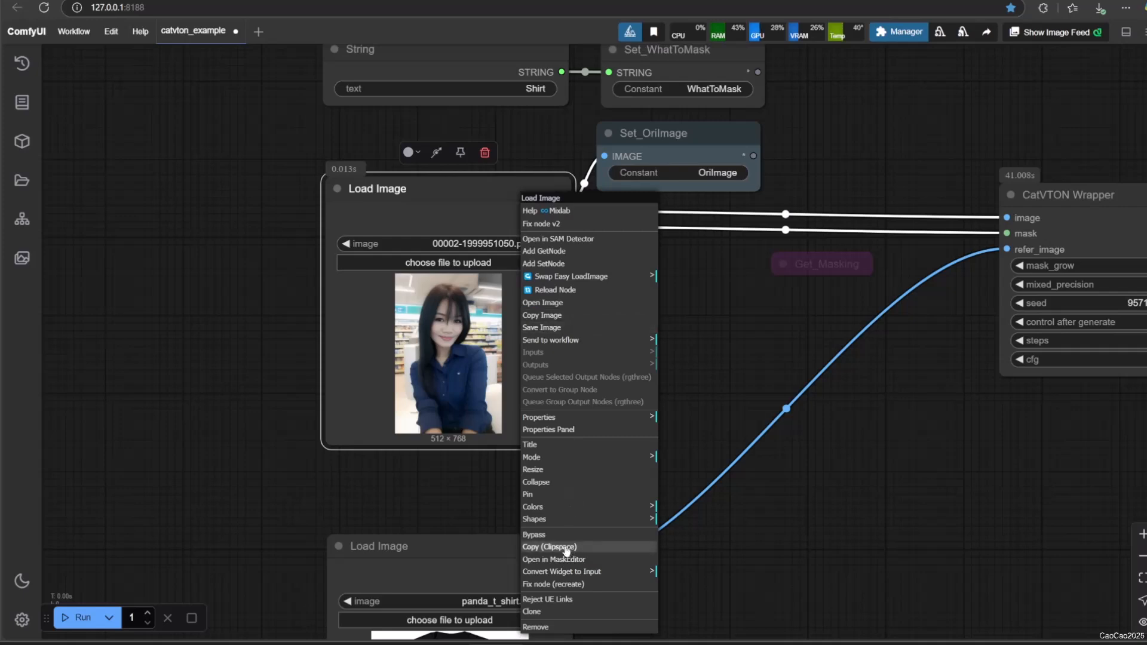
pyautogui.moveTo(570, 319)
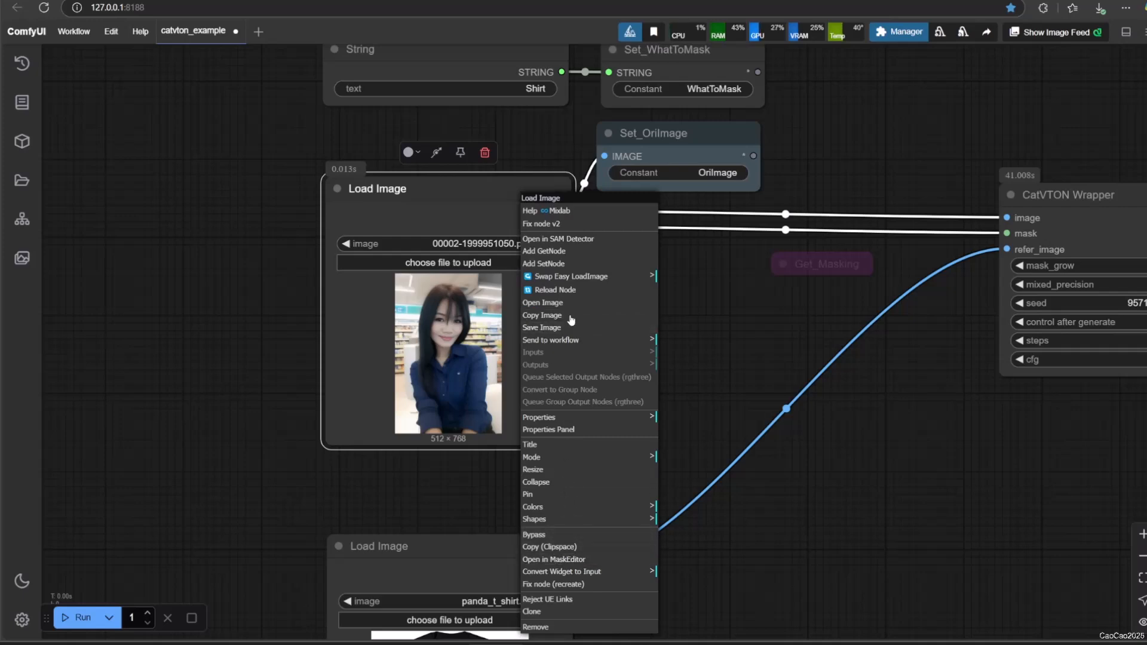
pyautogui.moveTo(564, 449)
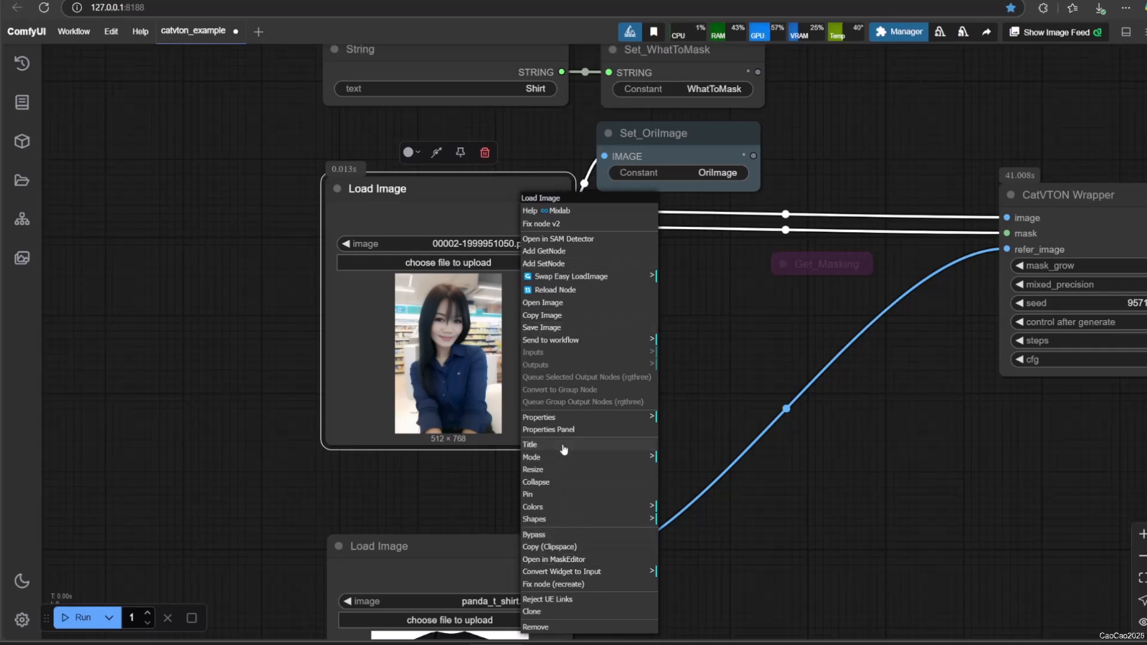
pyautogui.moveTo(578, 568)
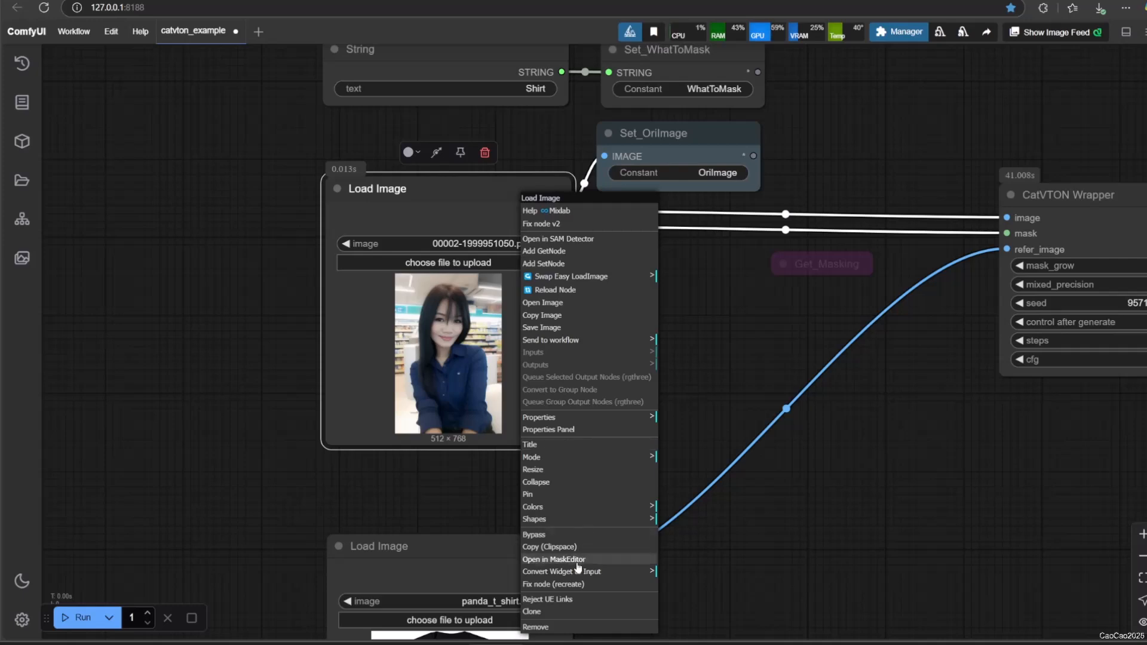
pyautogui.click(554, 559)
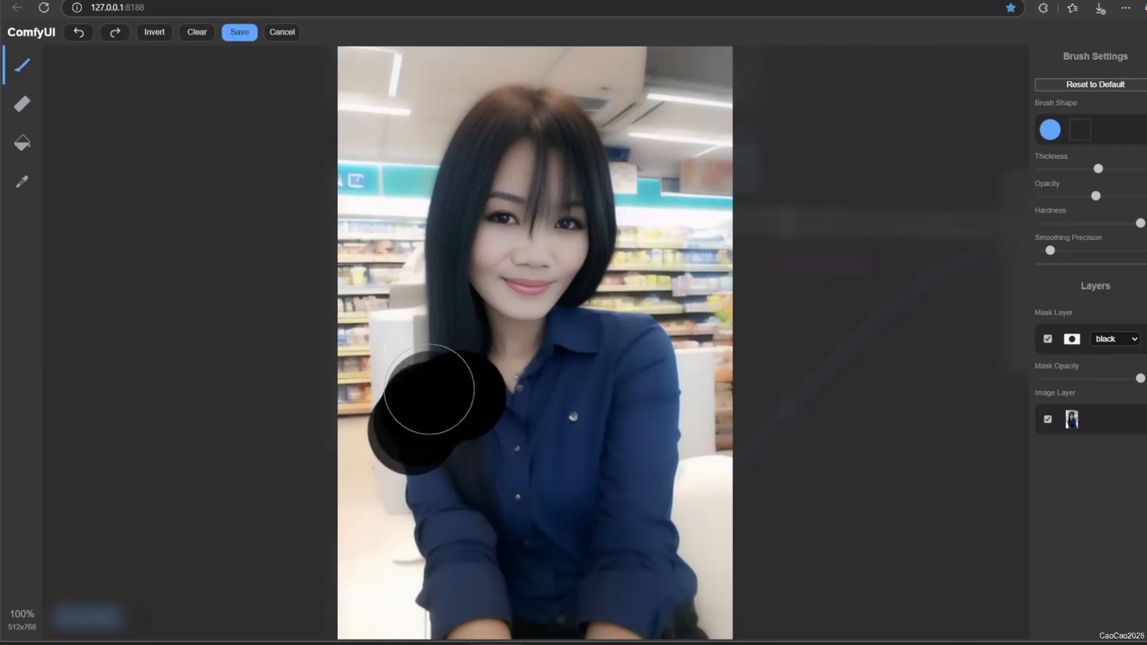
# Paint and save masks over the blue shirt and the white top
pyautogui.moveTo(427, 391); pyautogui.dragTo(673, 519)
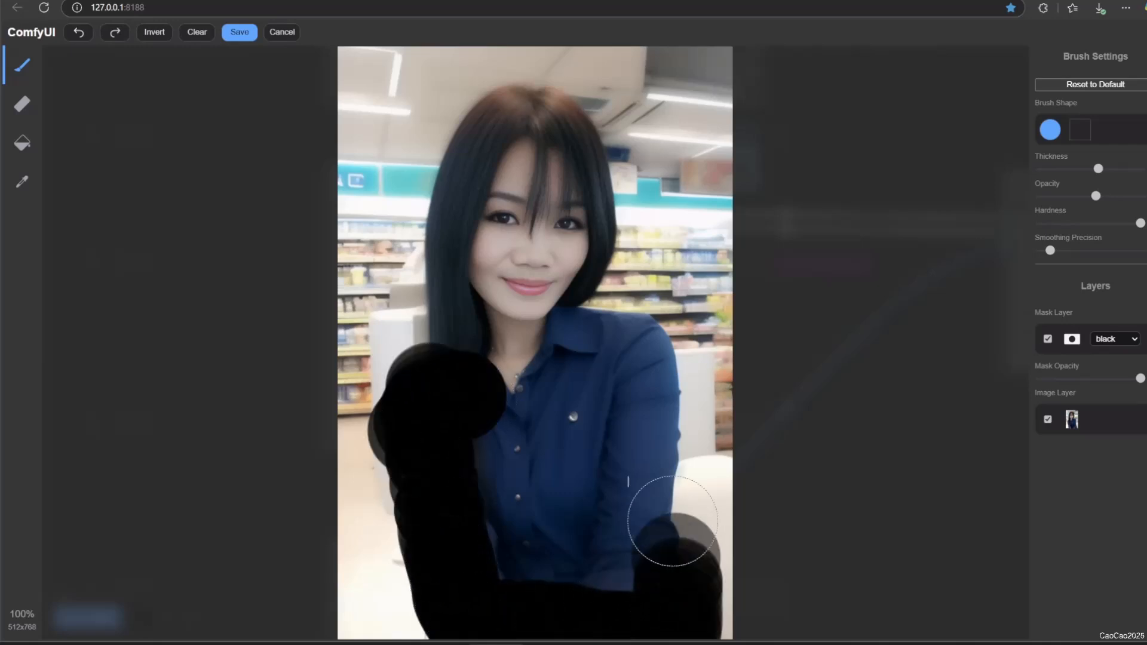
pyautogui.click(239, 32)
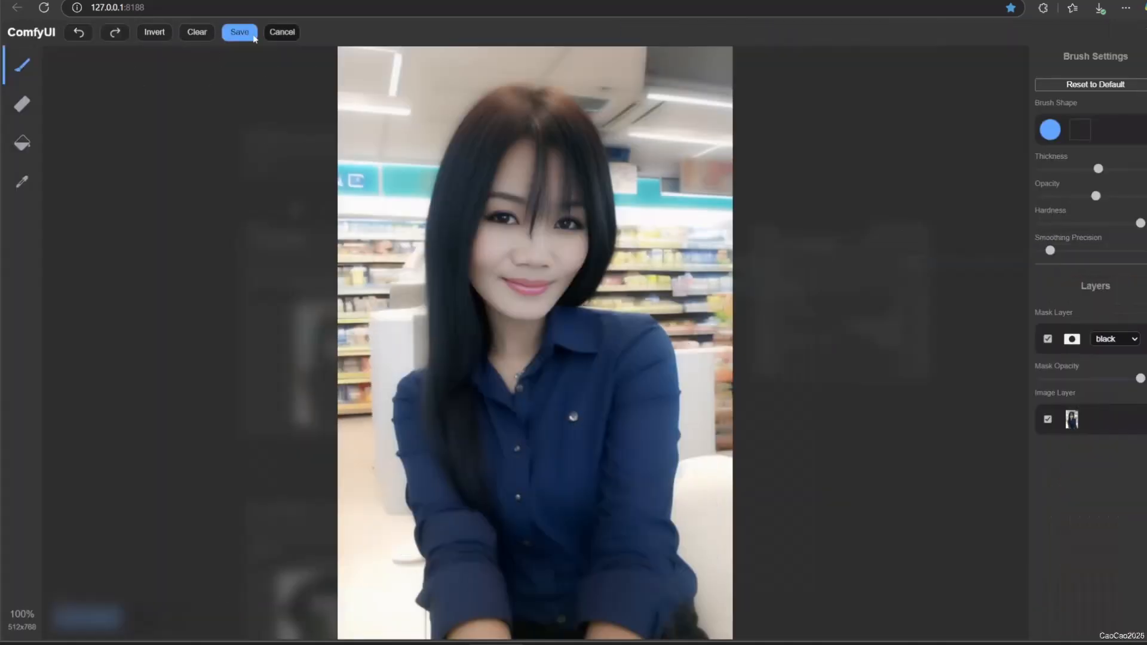
pyautogui.click(239, 33)
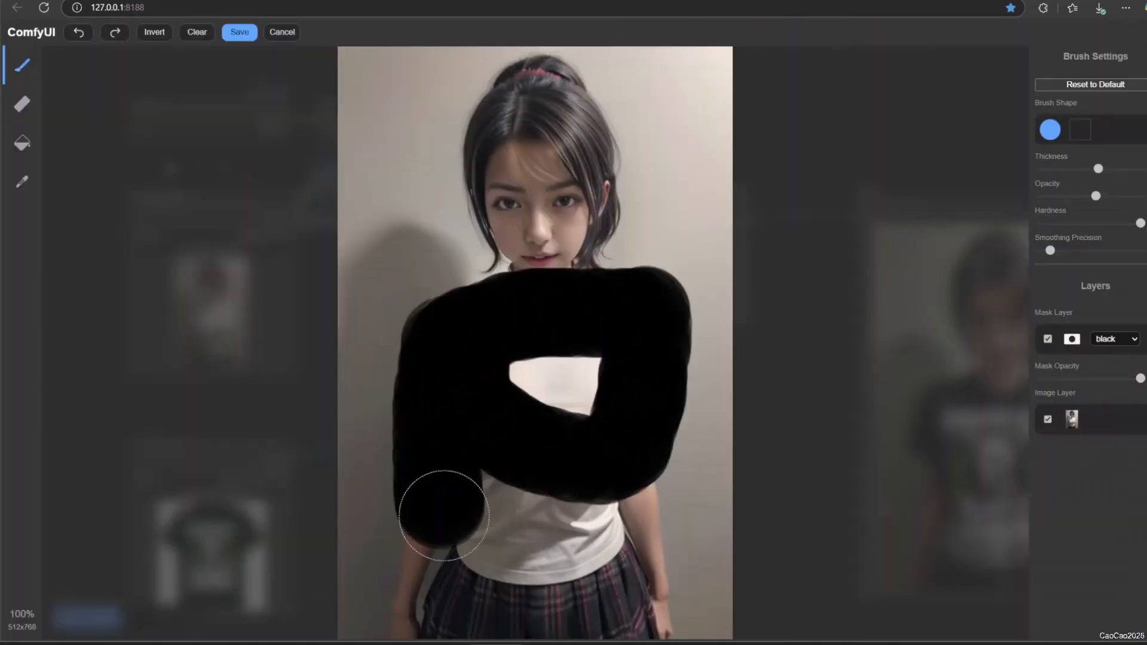
pyautogui.moveTo(444, 512); pyautogui.dragTo(436, 388)
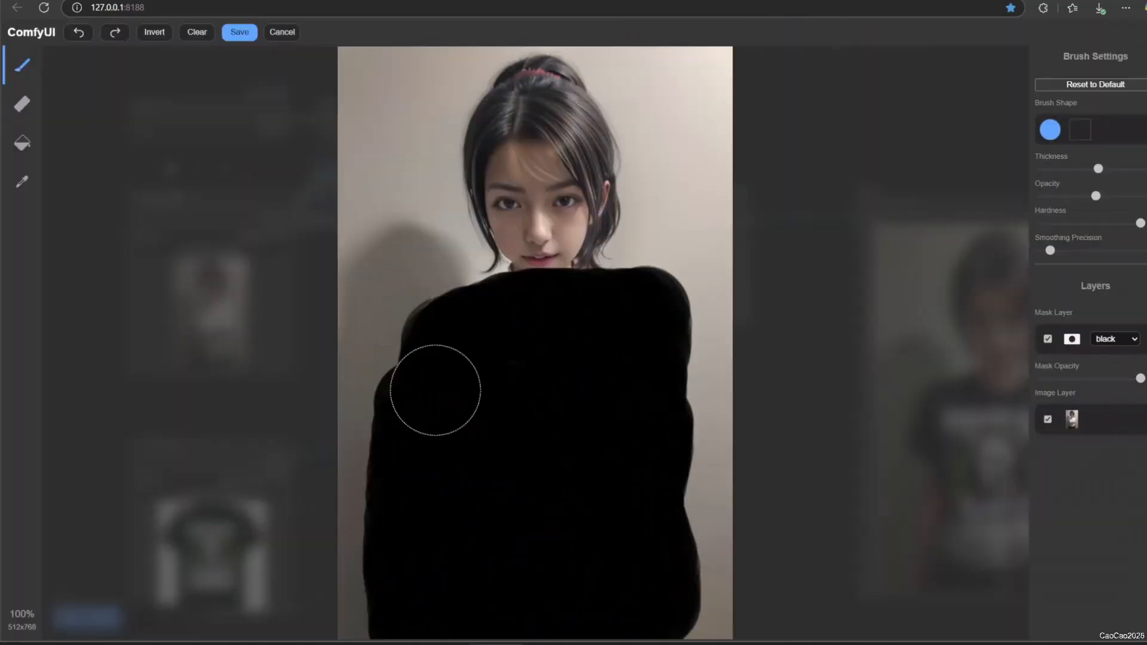
pyautogui.click(239, 32)
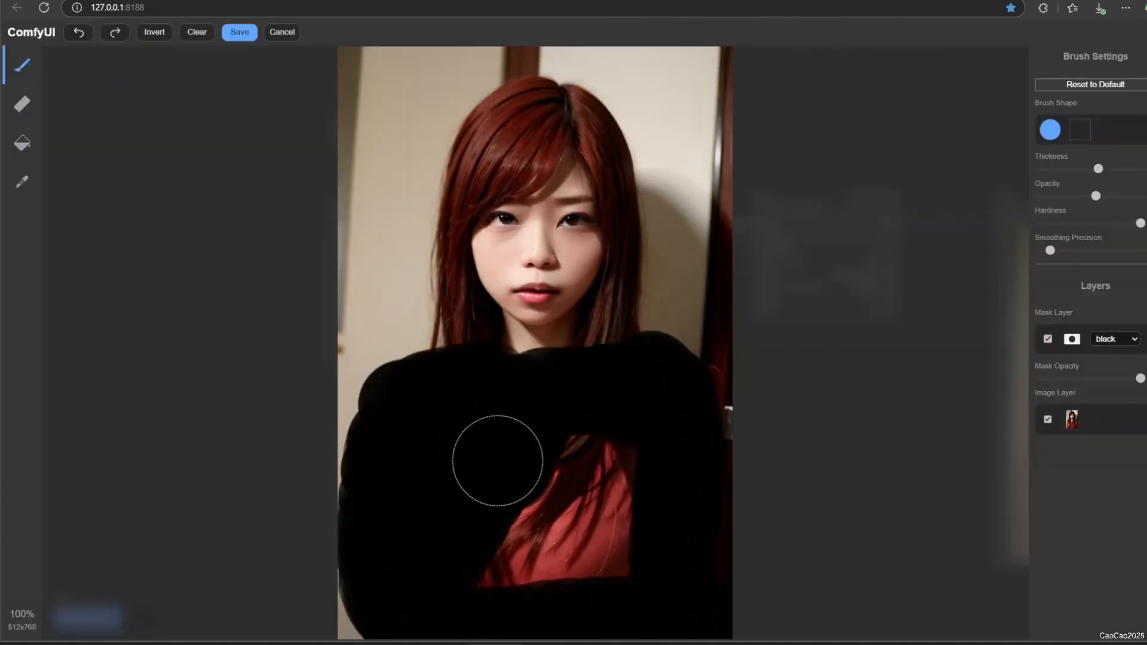
# Mask the red-haired woman's top and the blonde woman's jacket and shirt, then save
pyautogui.click(239, 33)
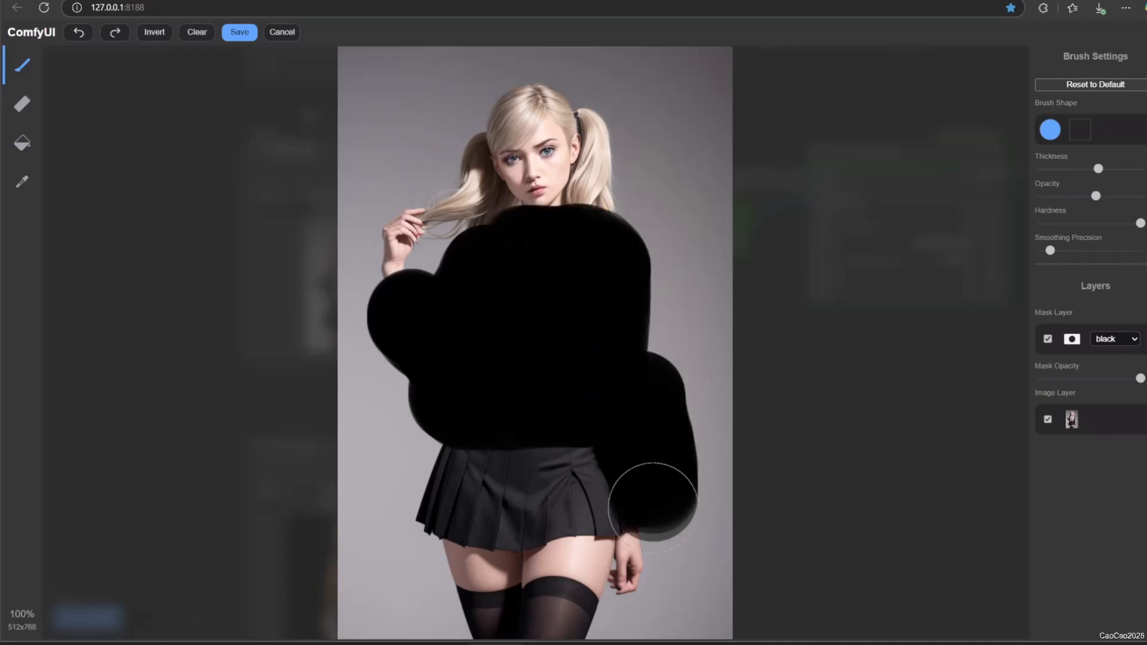
pyautogui.click(239, 33)
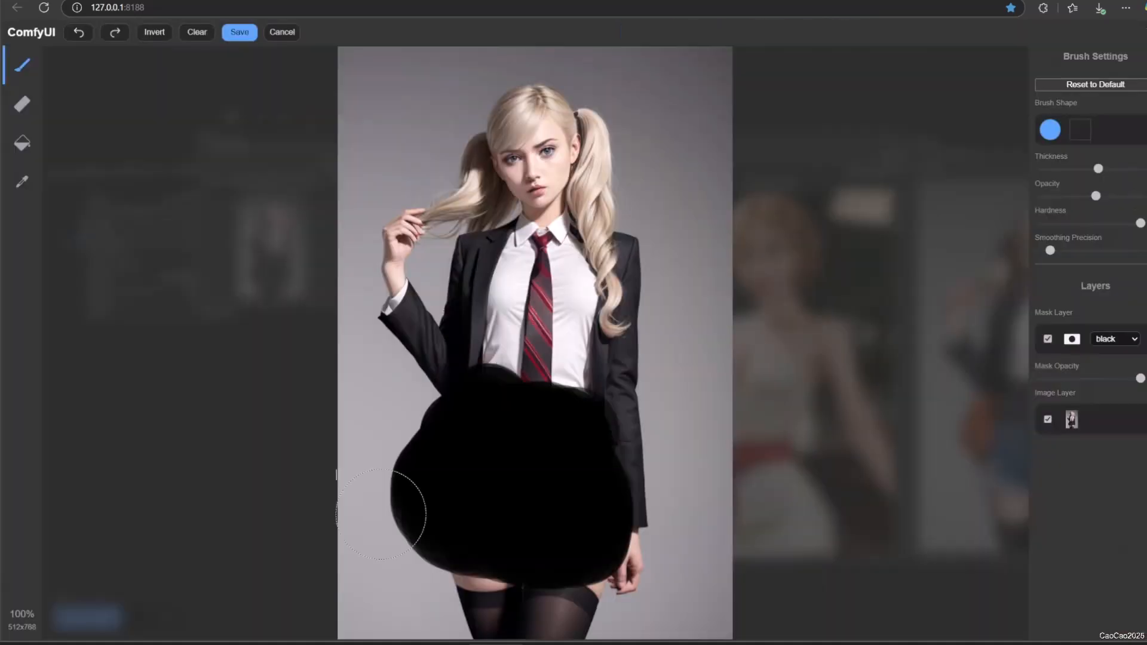
pyautogui.click(239, 33)
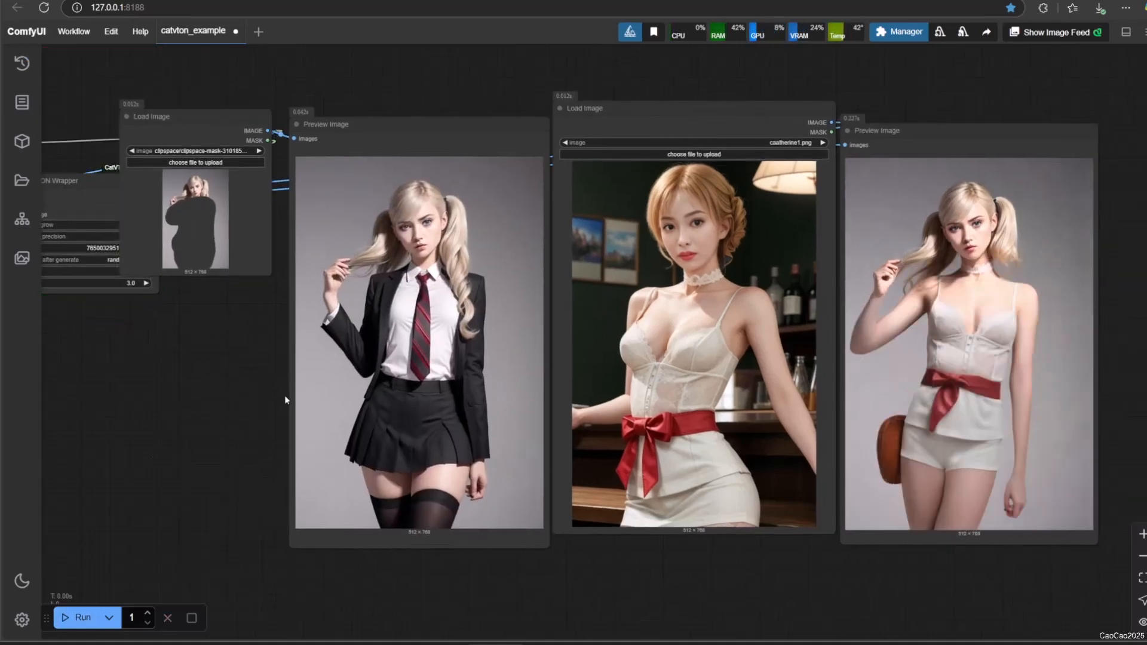
# Re-mask the blonde woman's clothing and generate a pink-dress try-on
pyautogui.click(80, 618)
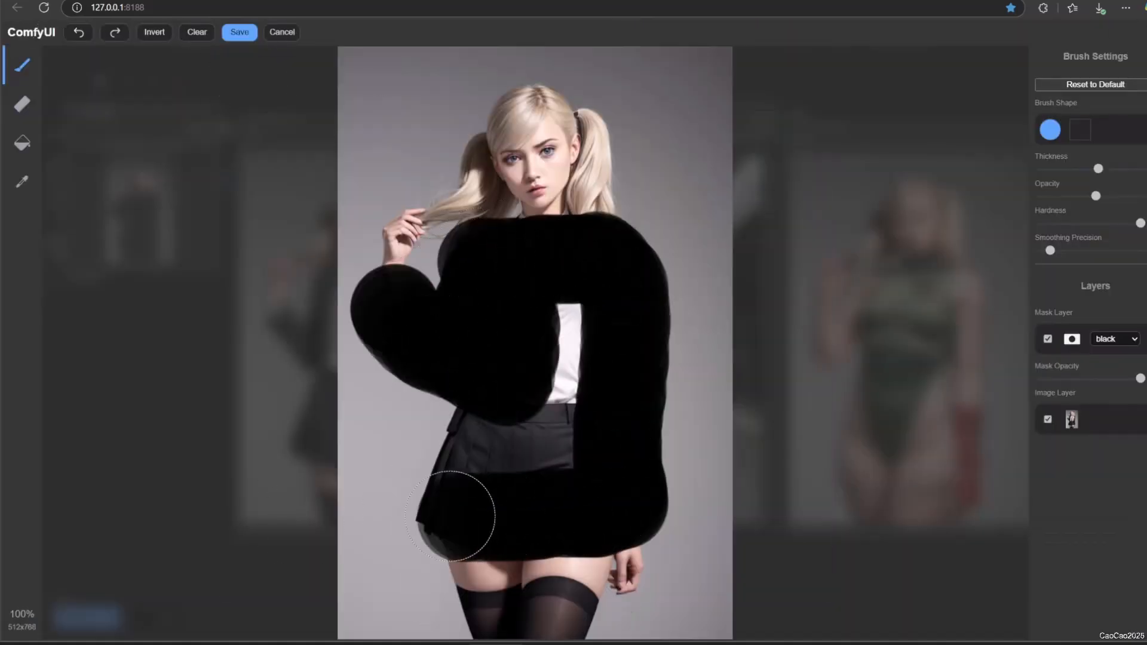
pyautogui.click(239, 32)
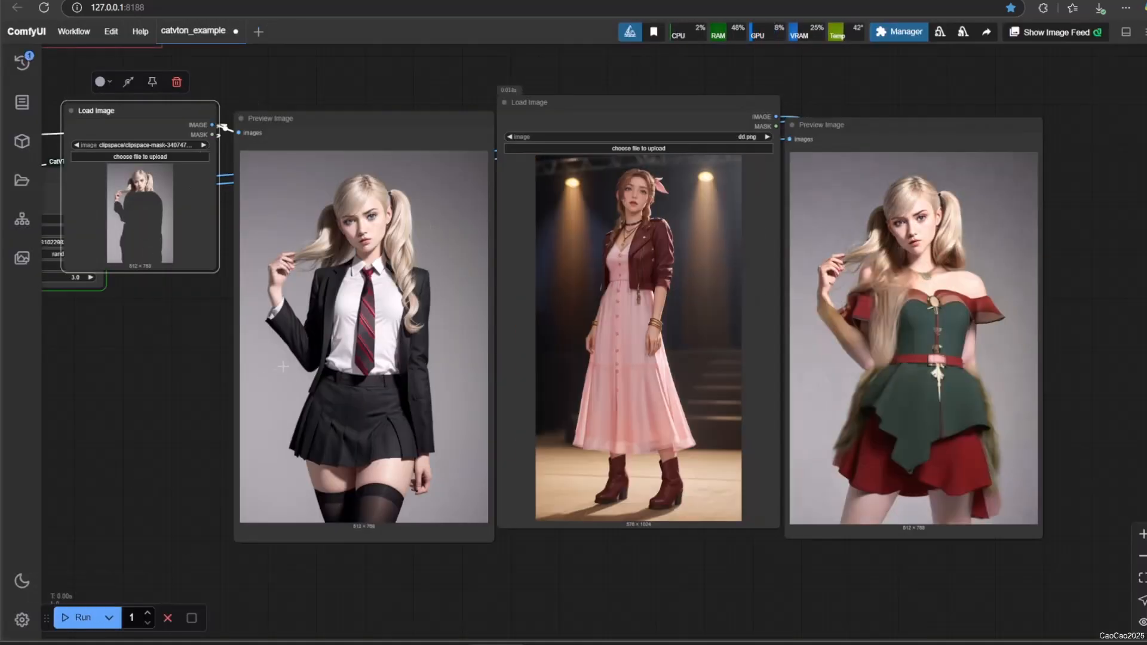
pyautogui.click(85, 619)
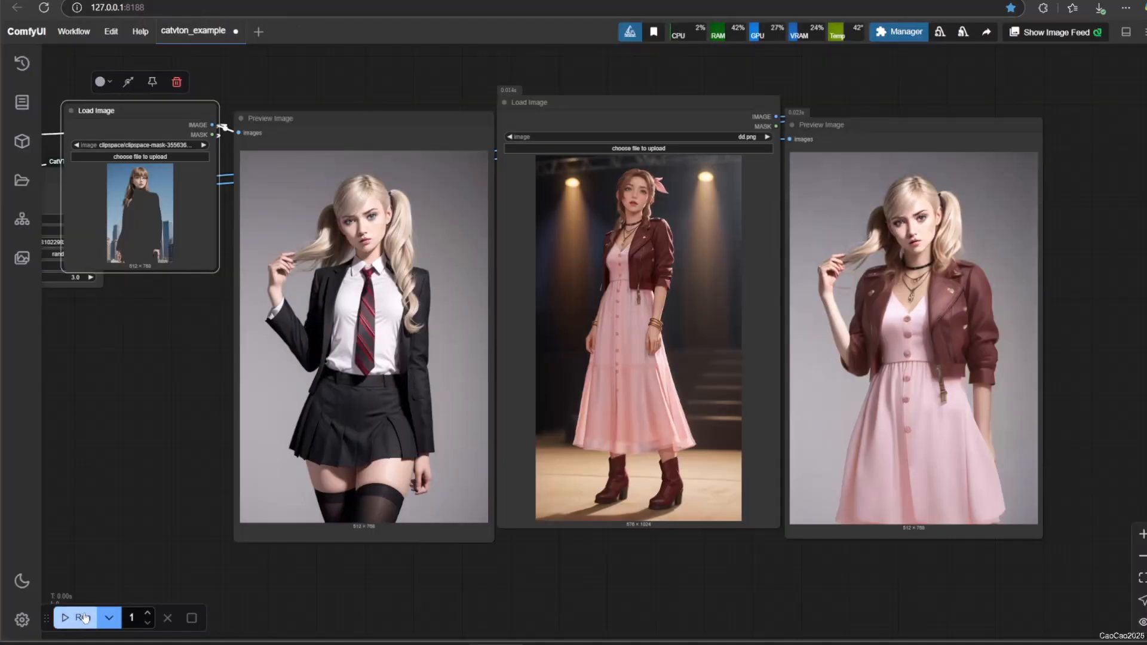
# Rerun the try-on, thin the masking brush, and generate another result
pyautogui.click(79, 618)
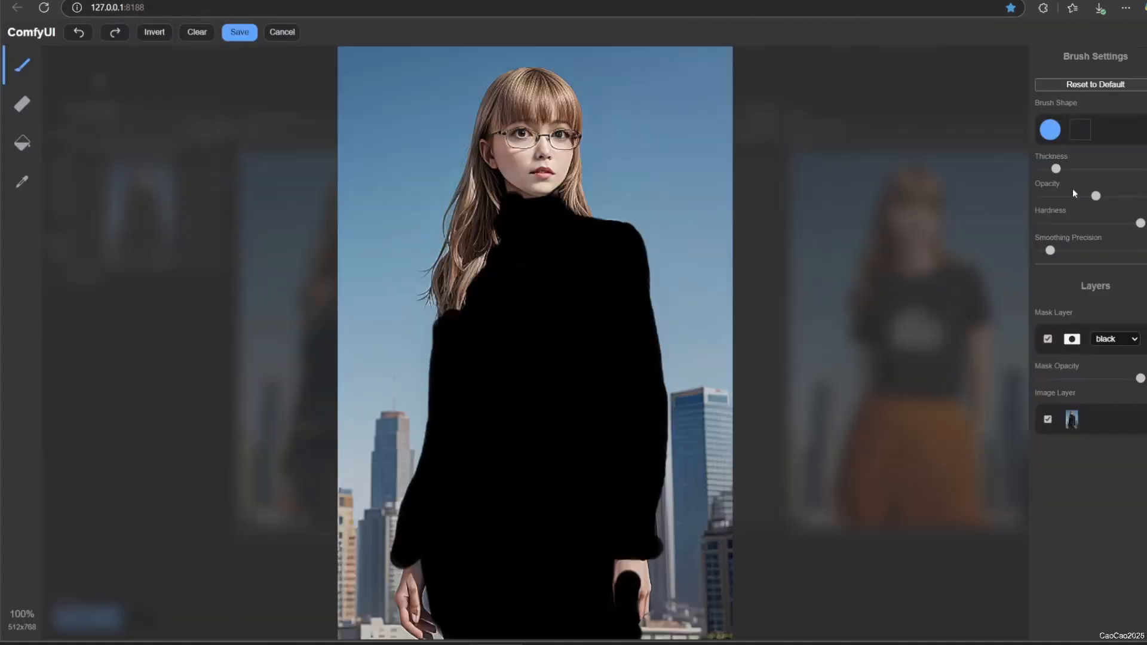
pyautogui.click(239, 33)
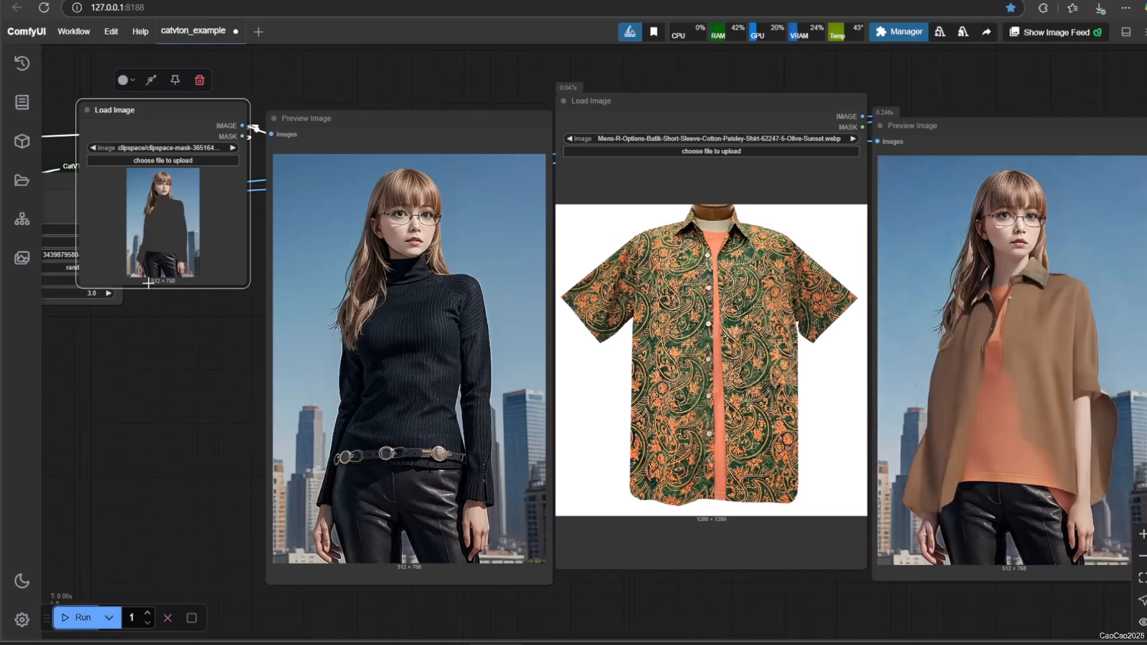
pyautogui.click(81, 618)
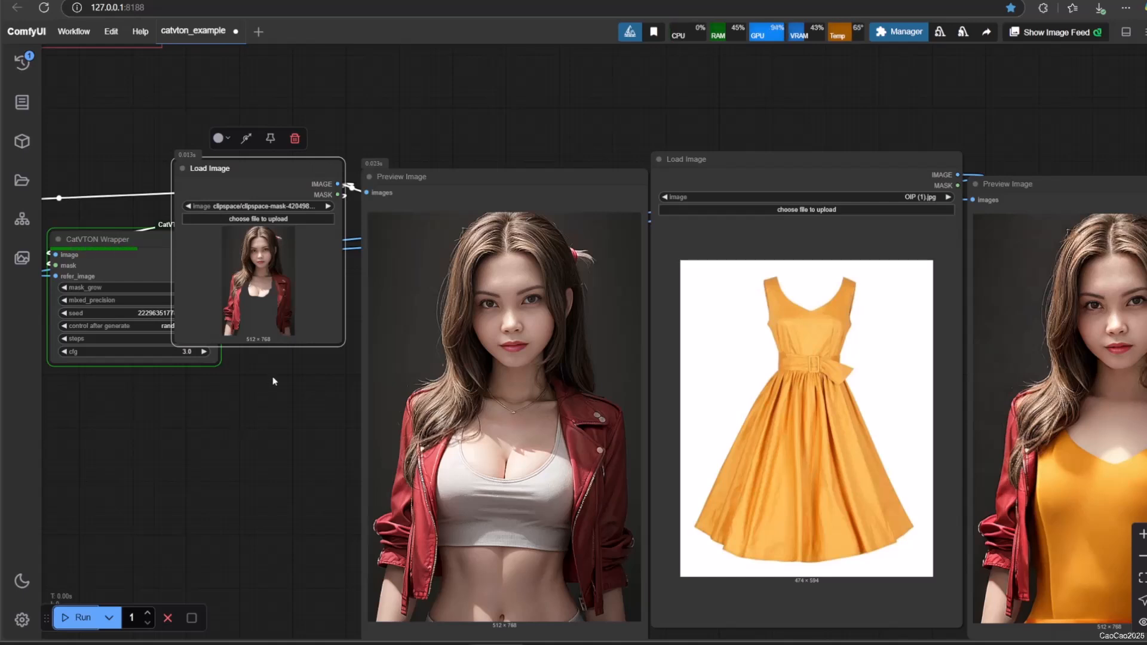
pyautogui.moveTo(284, 369)
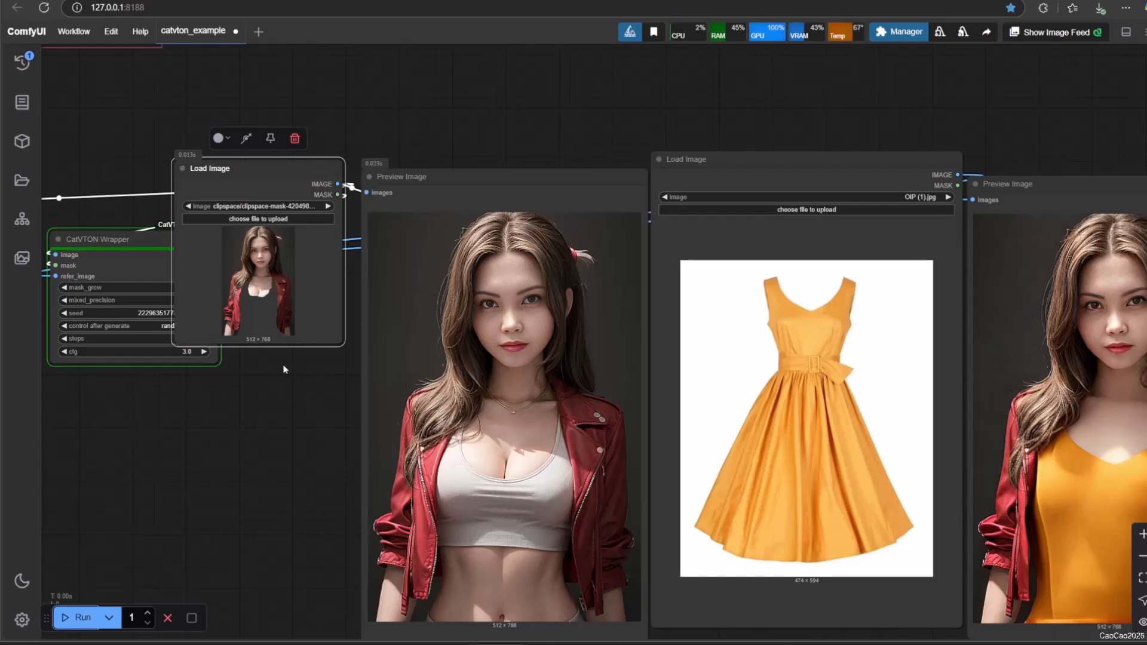